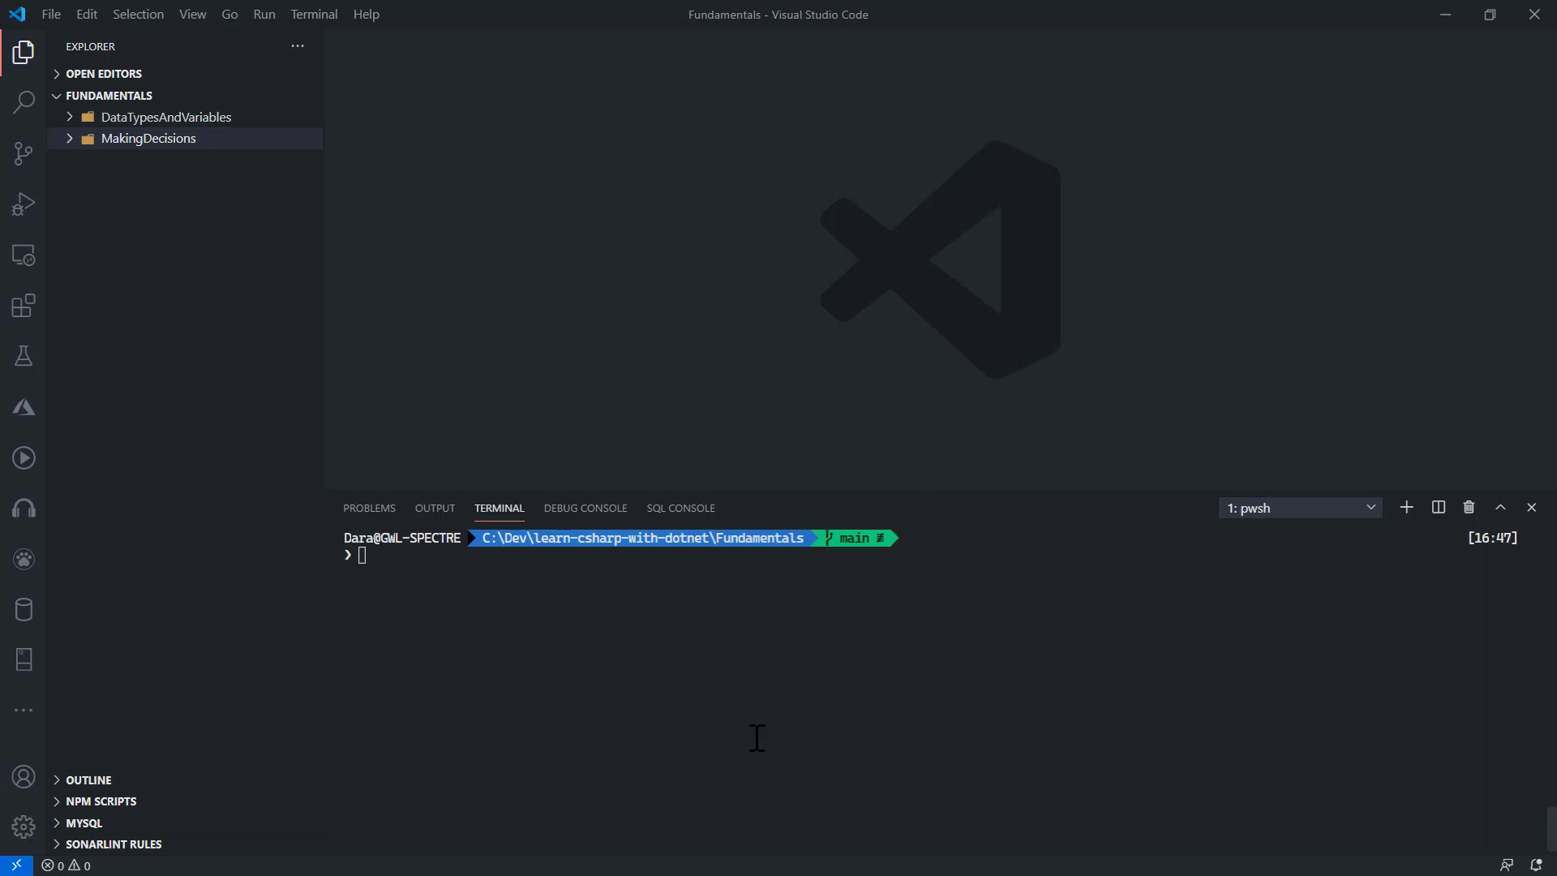
Run 'dotnet new console -o StatementsAndExpressions' in the terminal and reveal the new project's files.
type("dotnet new console")
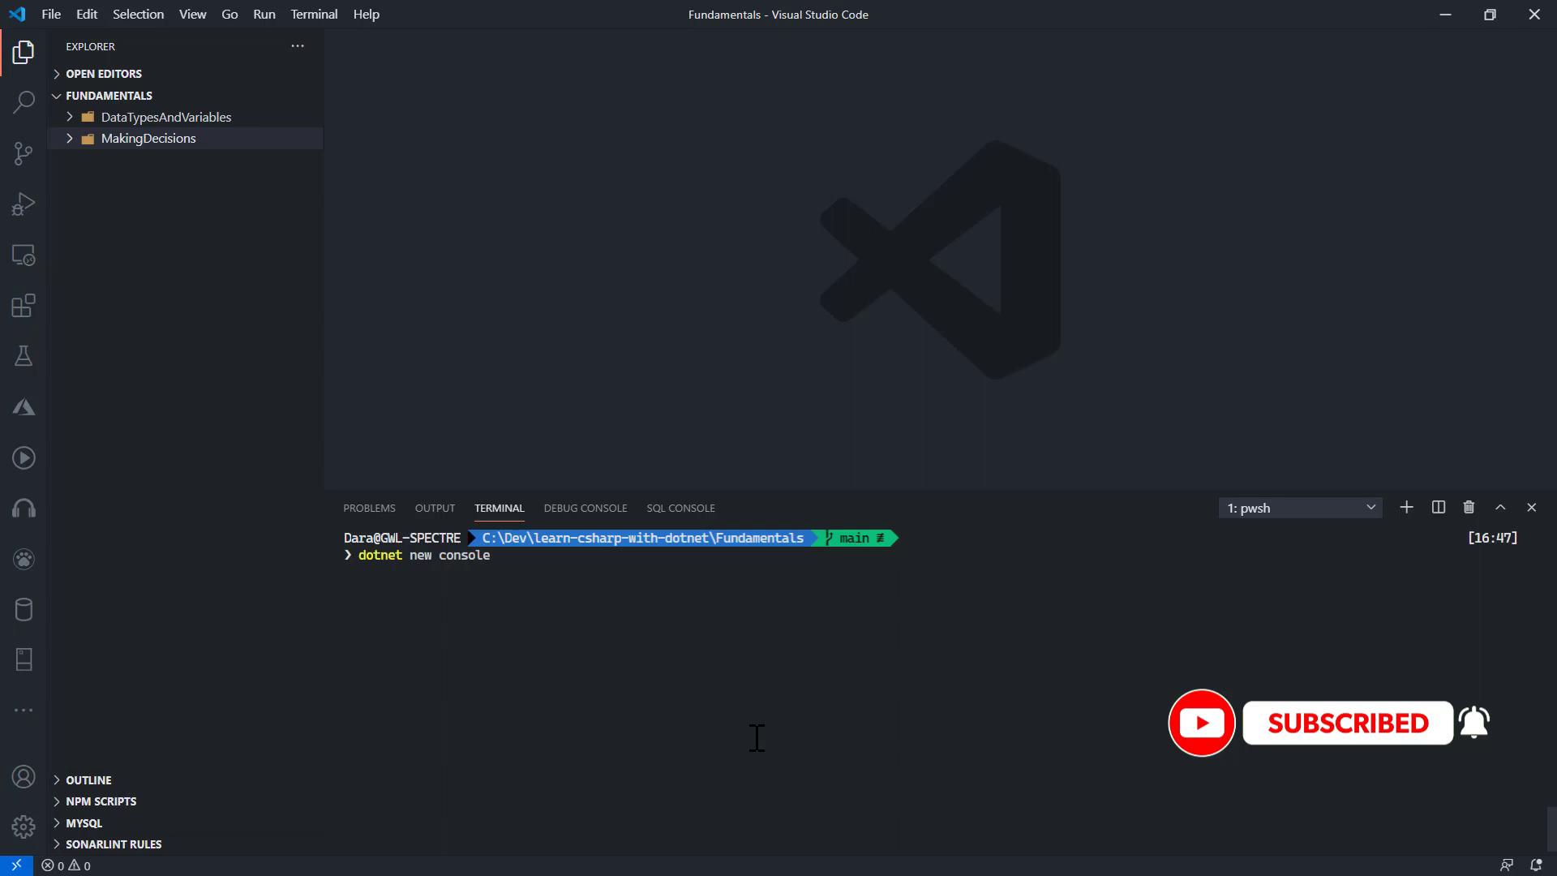
type("-o StatementsAnd")
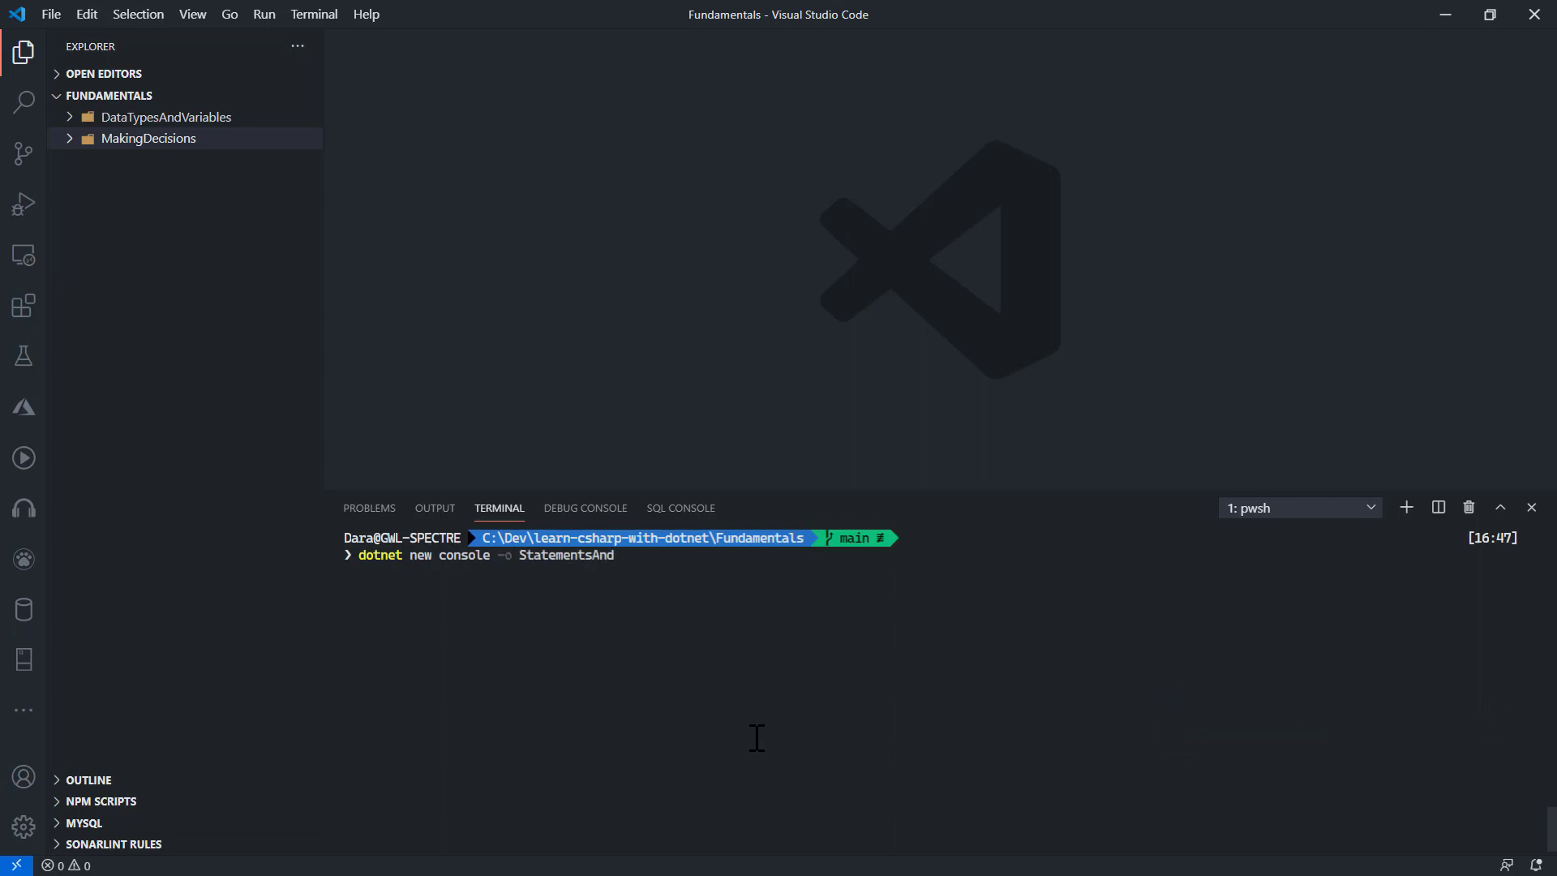
type("Expressions")
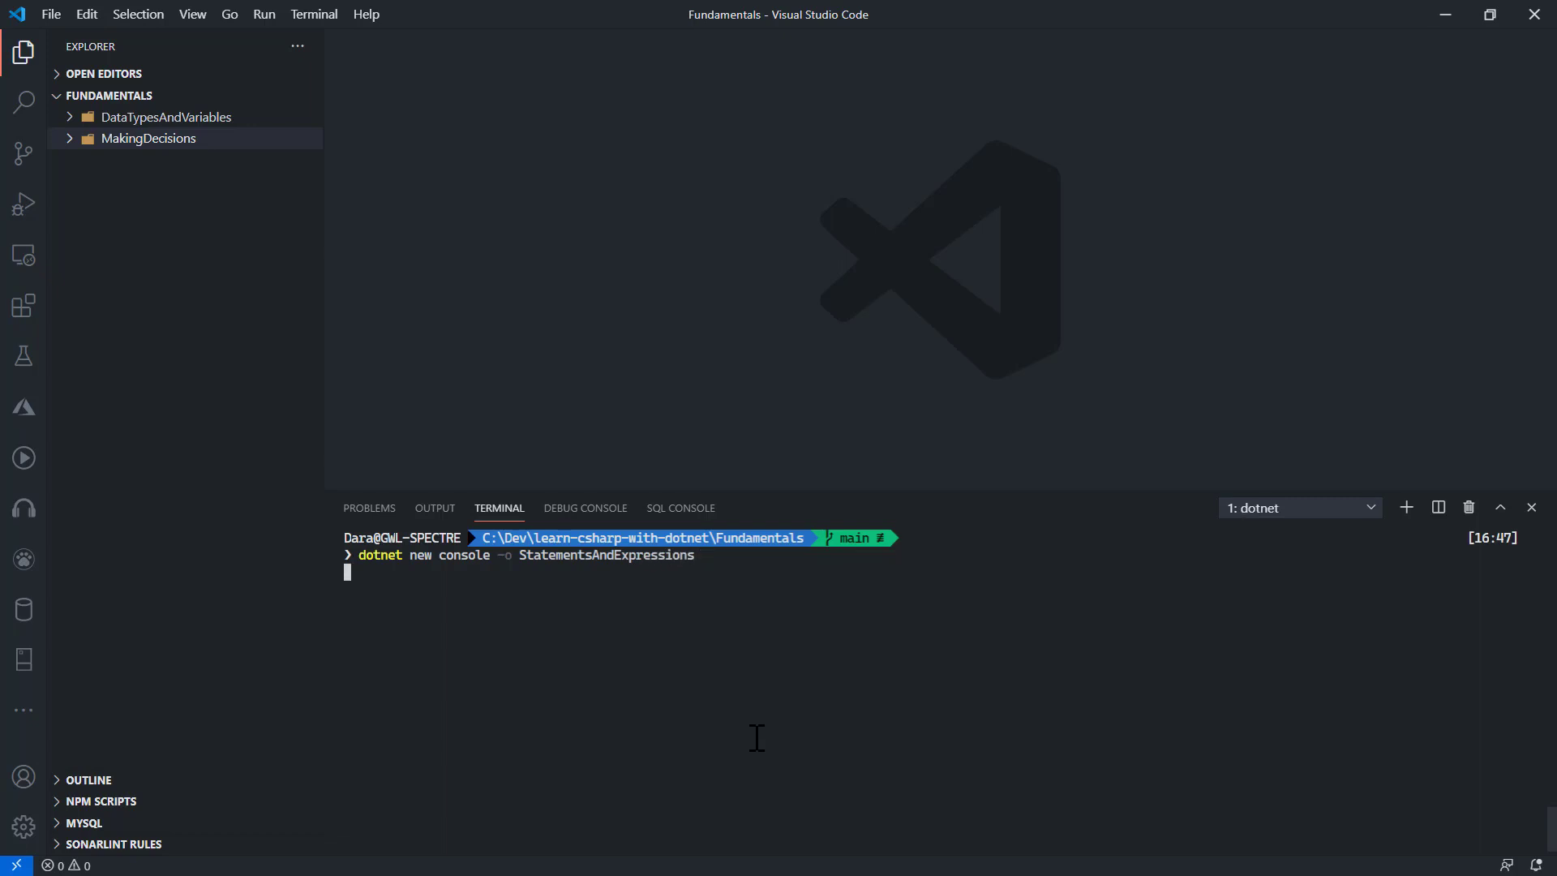
key("Enter")
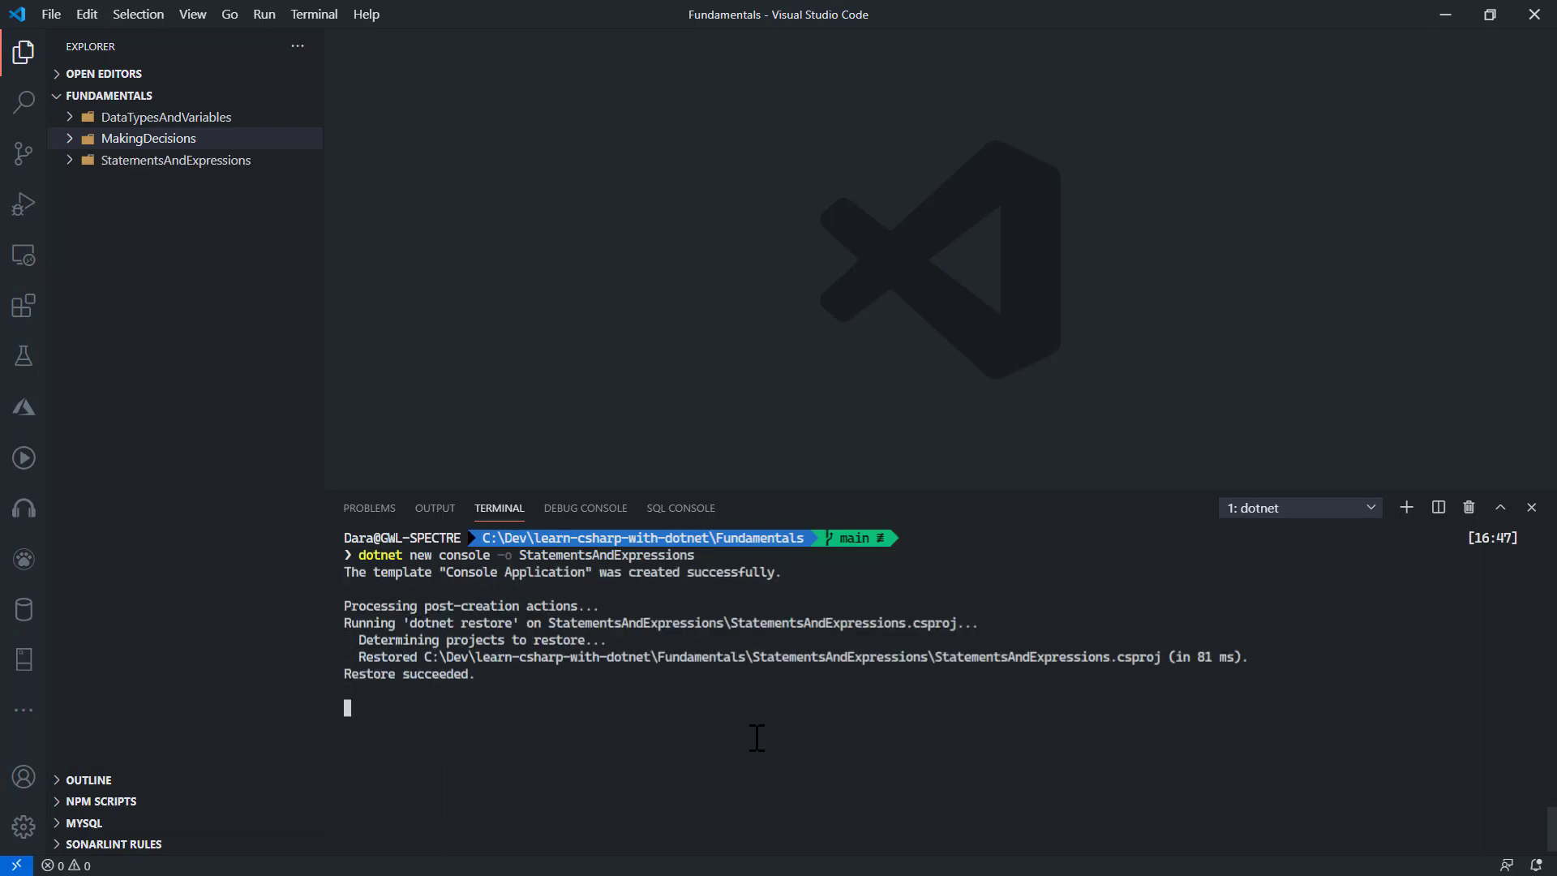
left_click(175, 159)
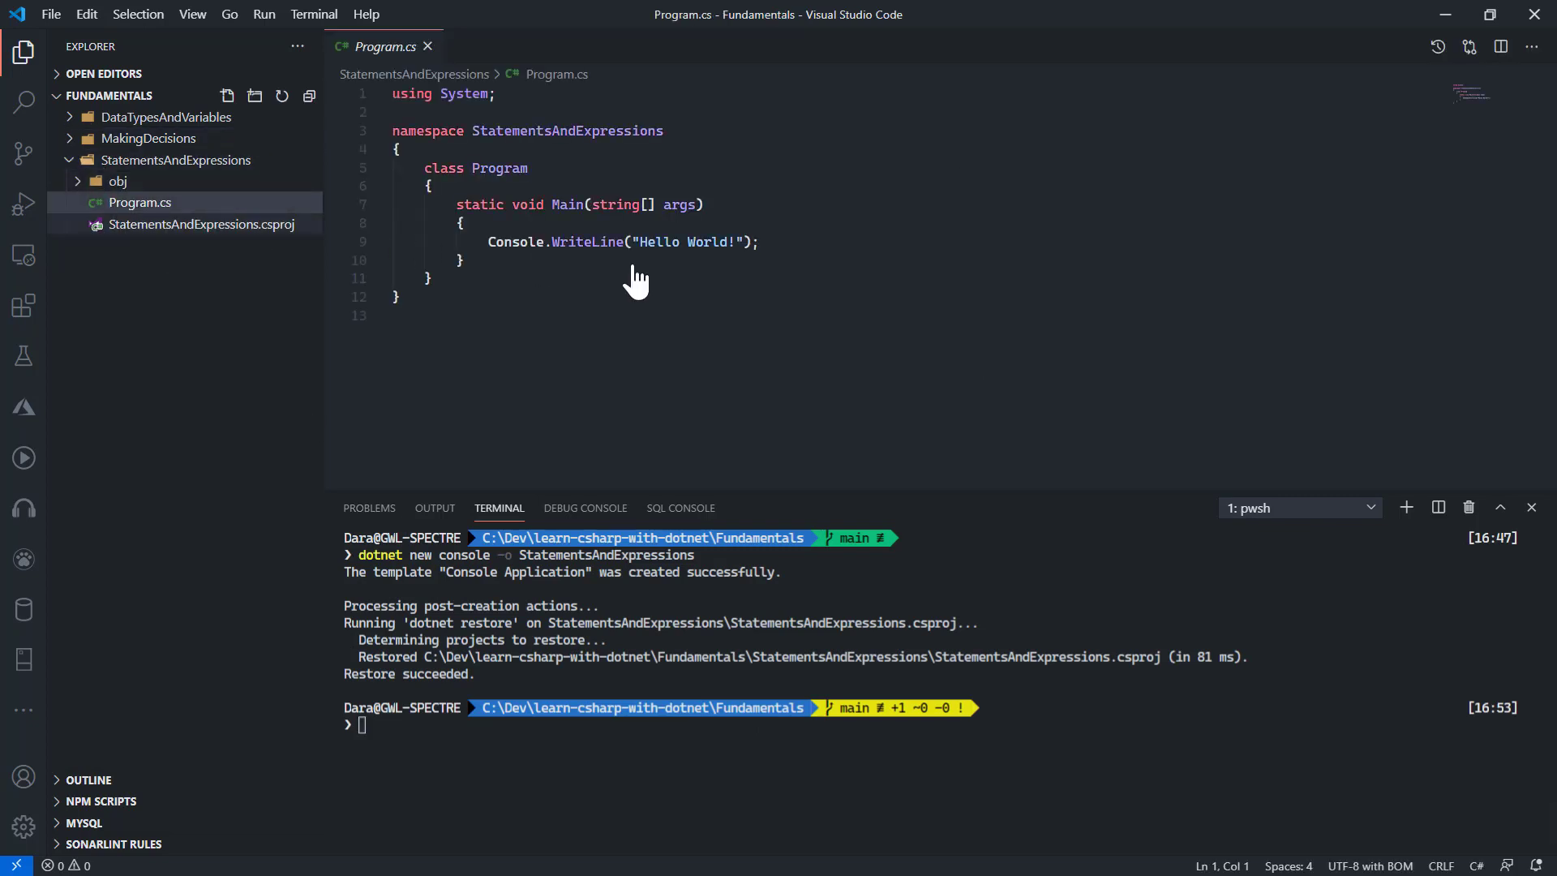
In Program.cs, start an empty line inside Main right after the Hello World statement.
left_click(762, 242)
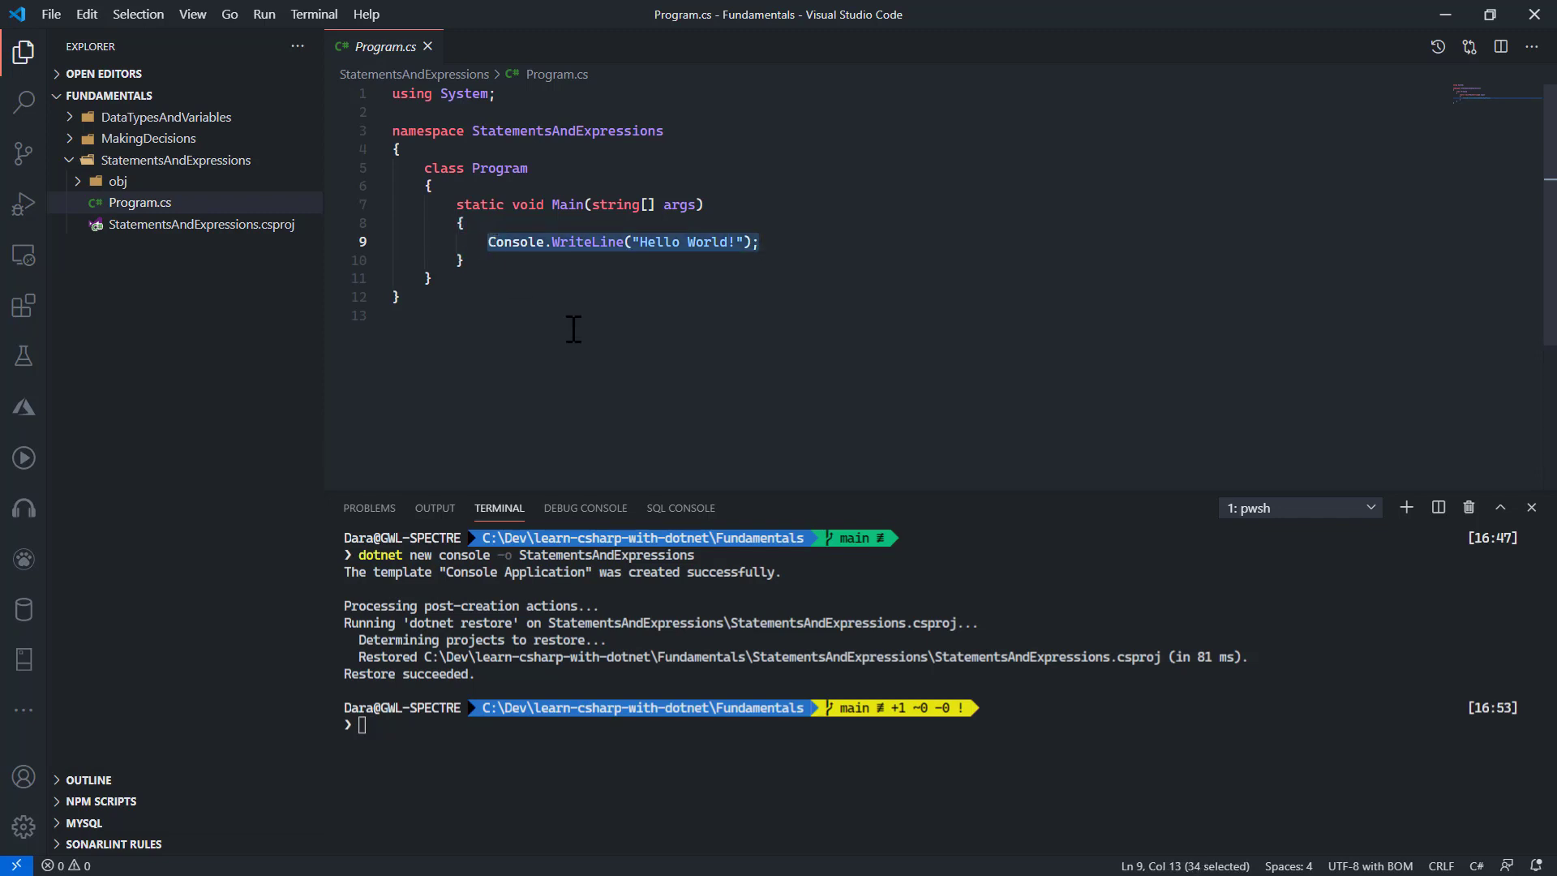
left_click(765, 241)
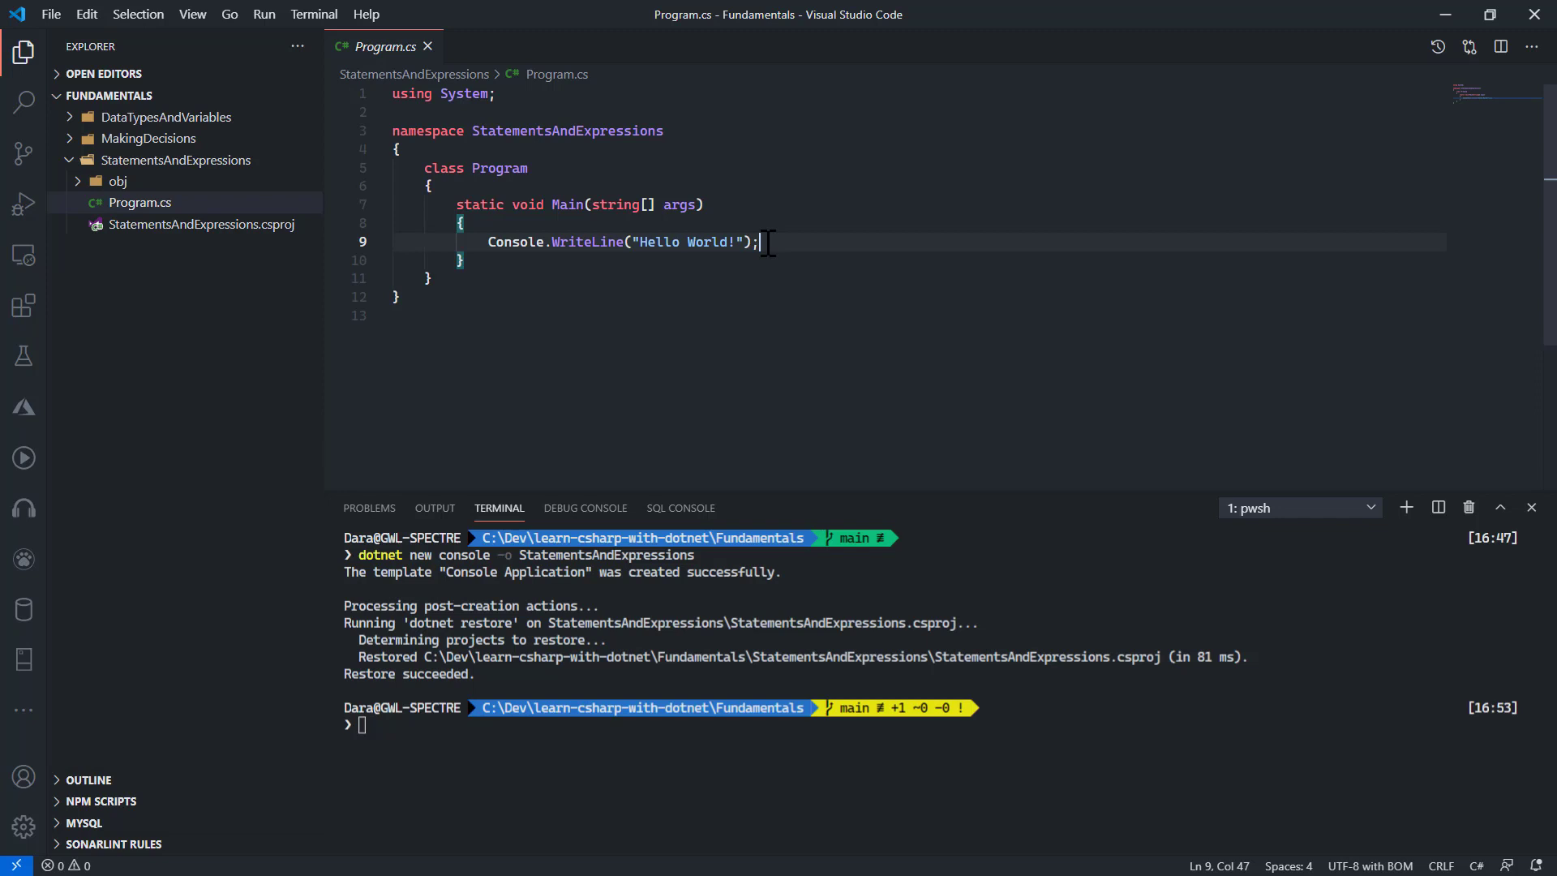
key("Enter")
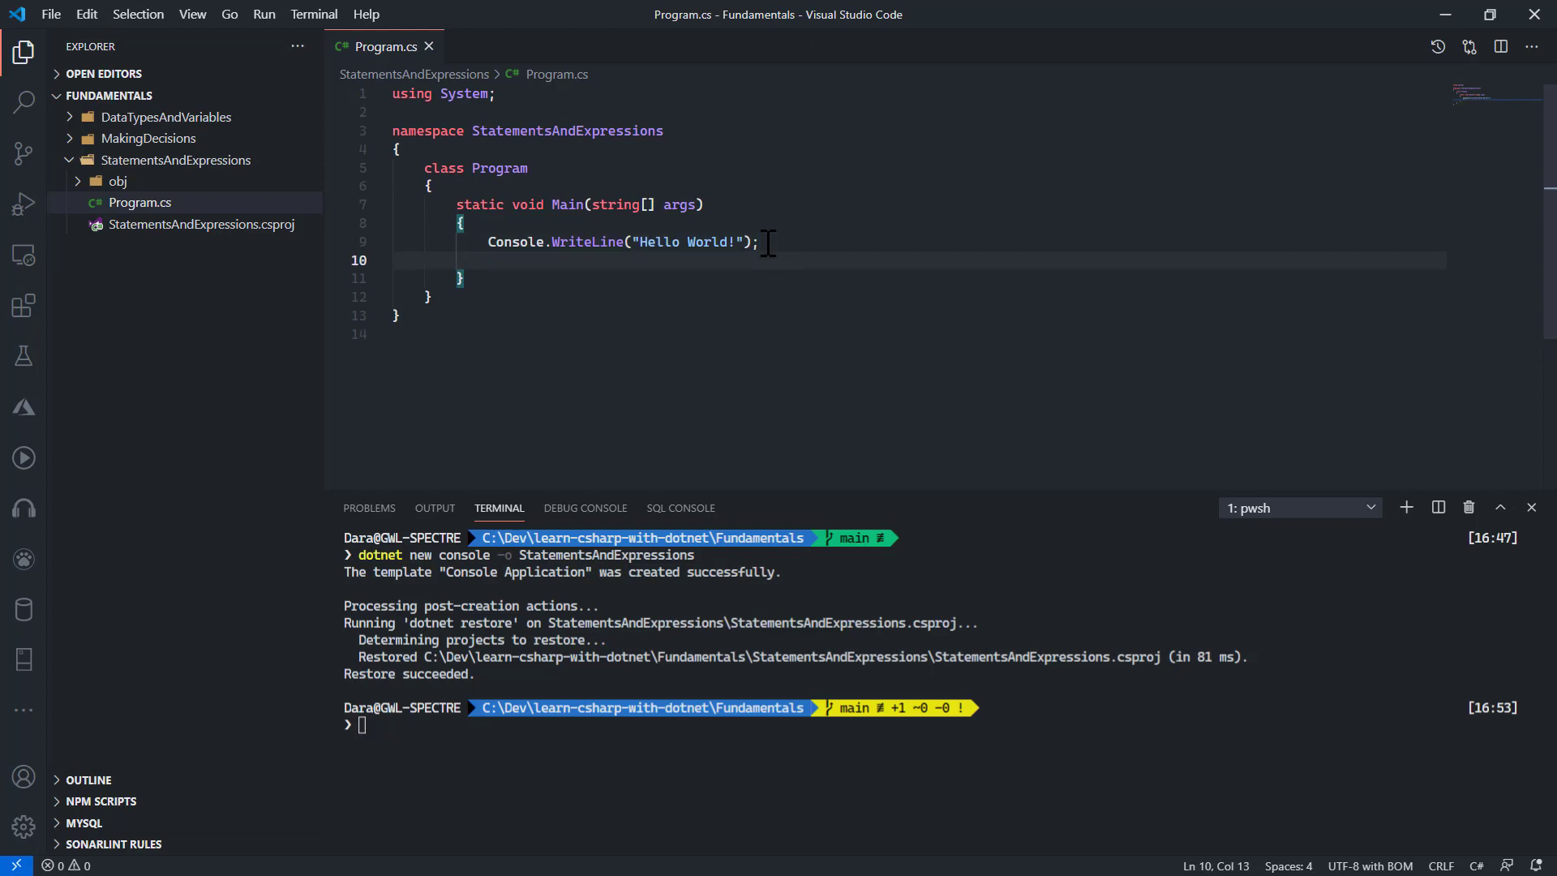
Write the declaration string myMessage="Today is a beautiful day"; on the new line.
type("string")
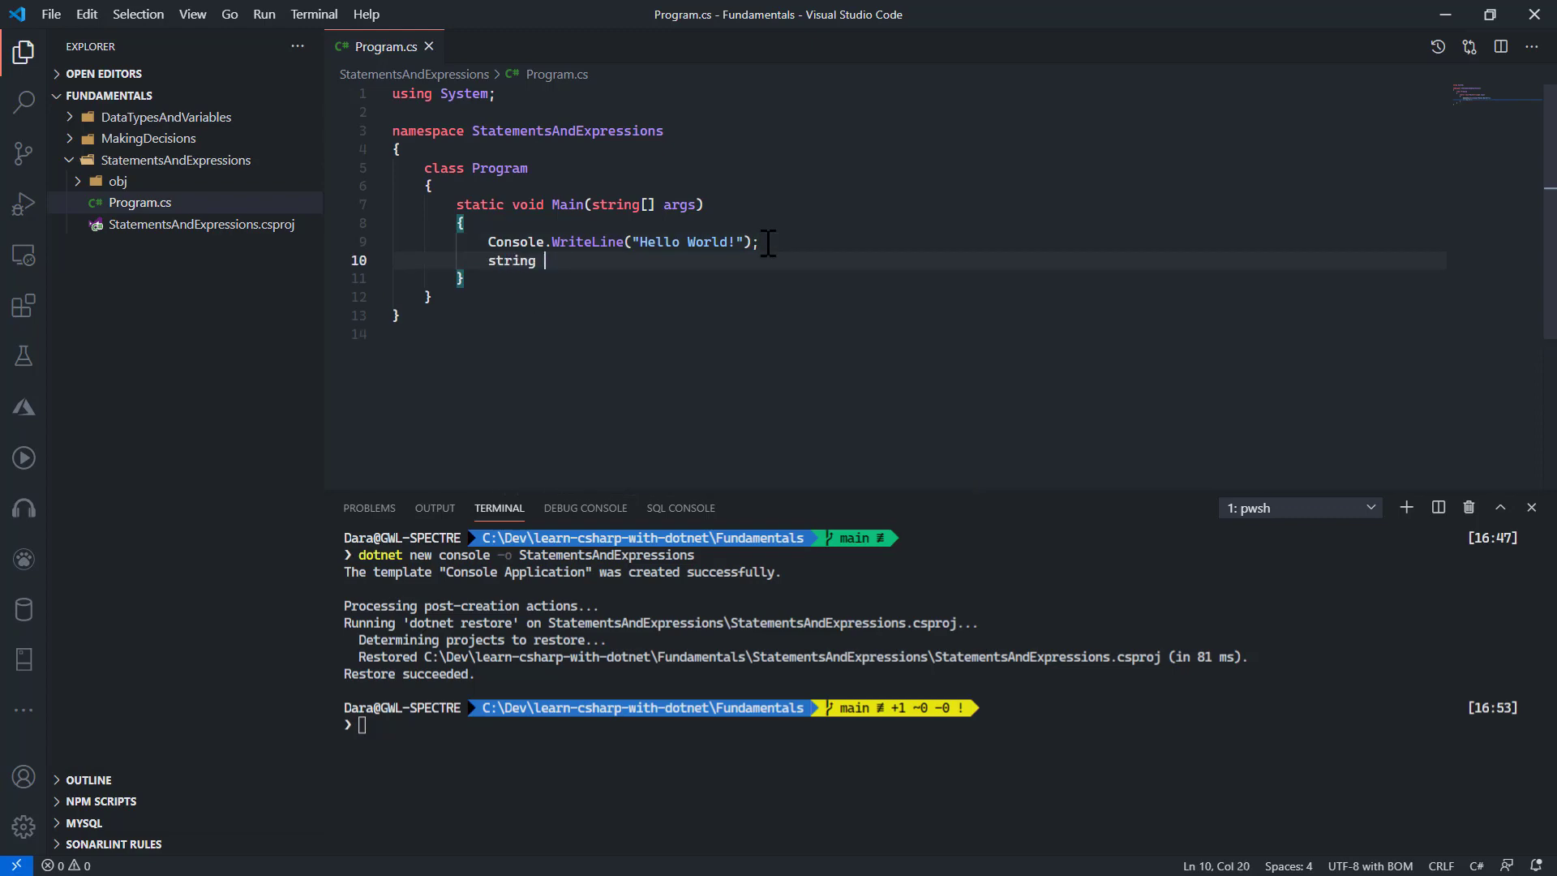
type("myM")
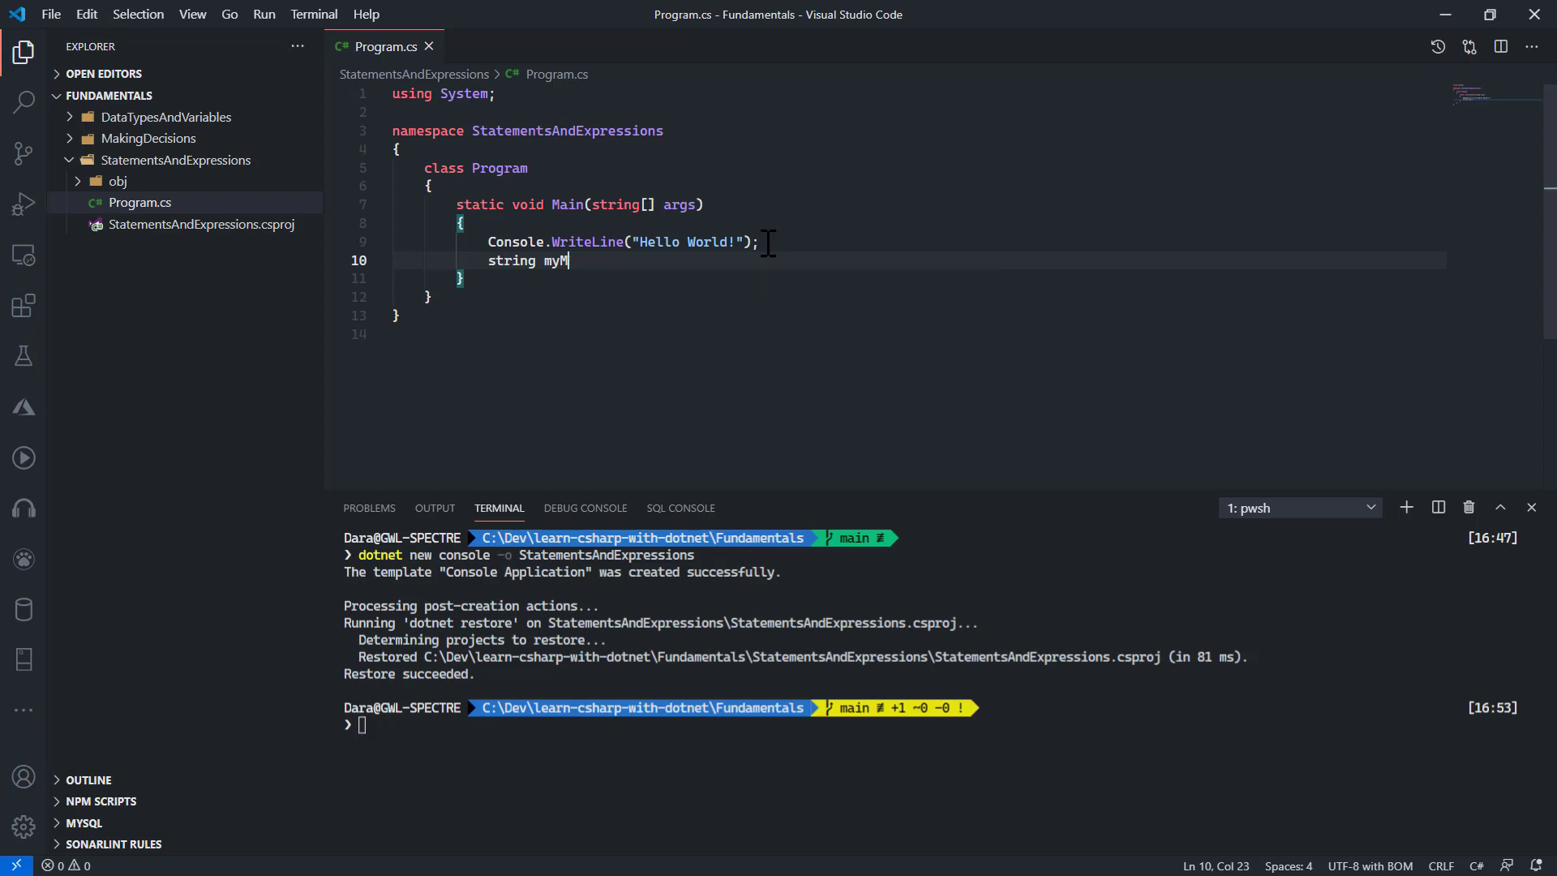
type("essage=\"T")
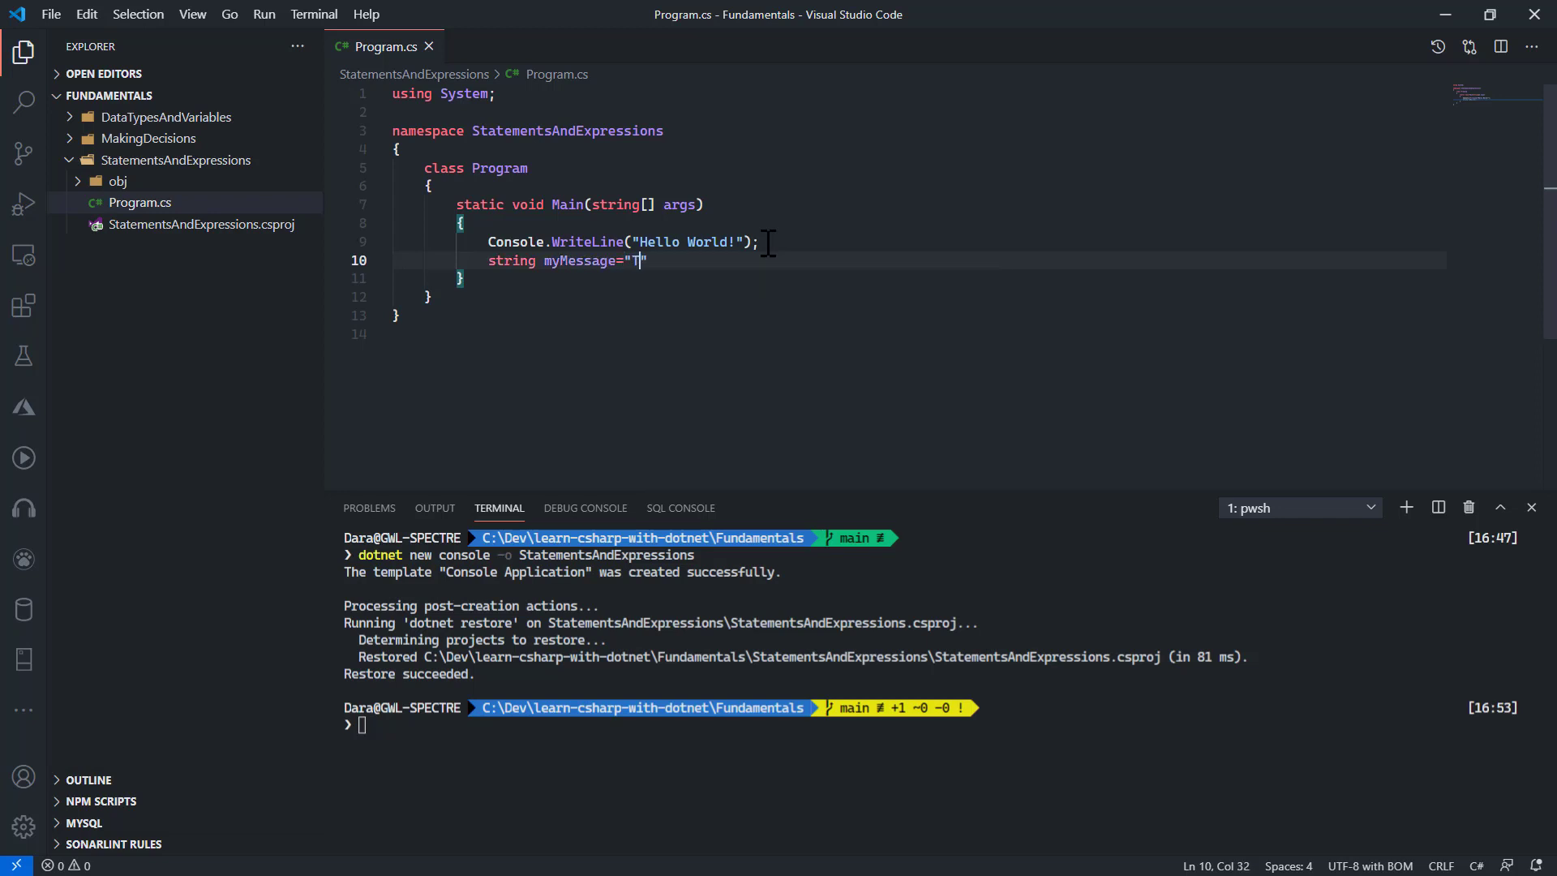
type("oday")
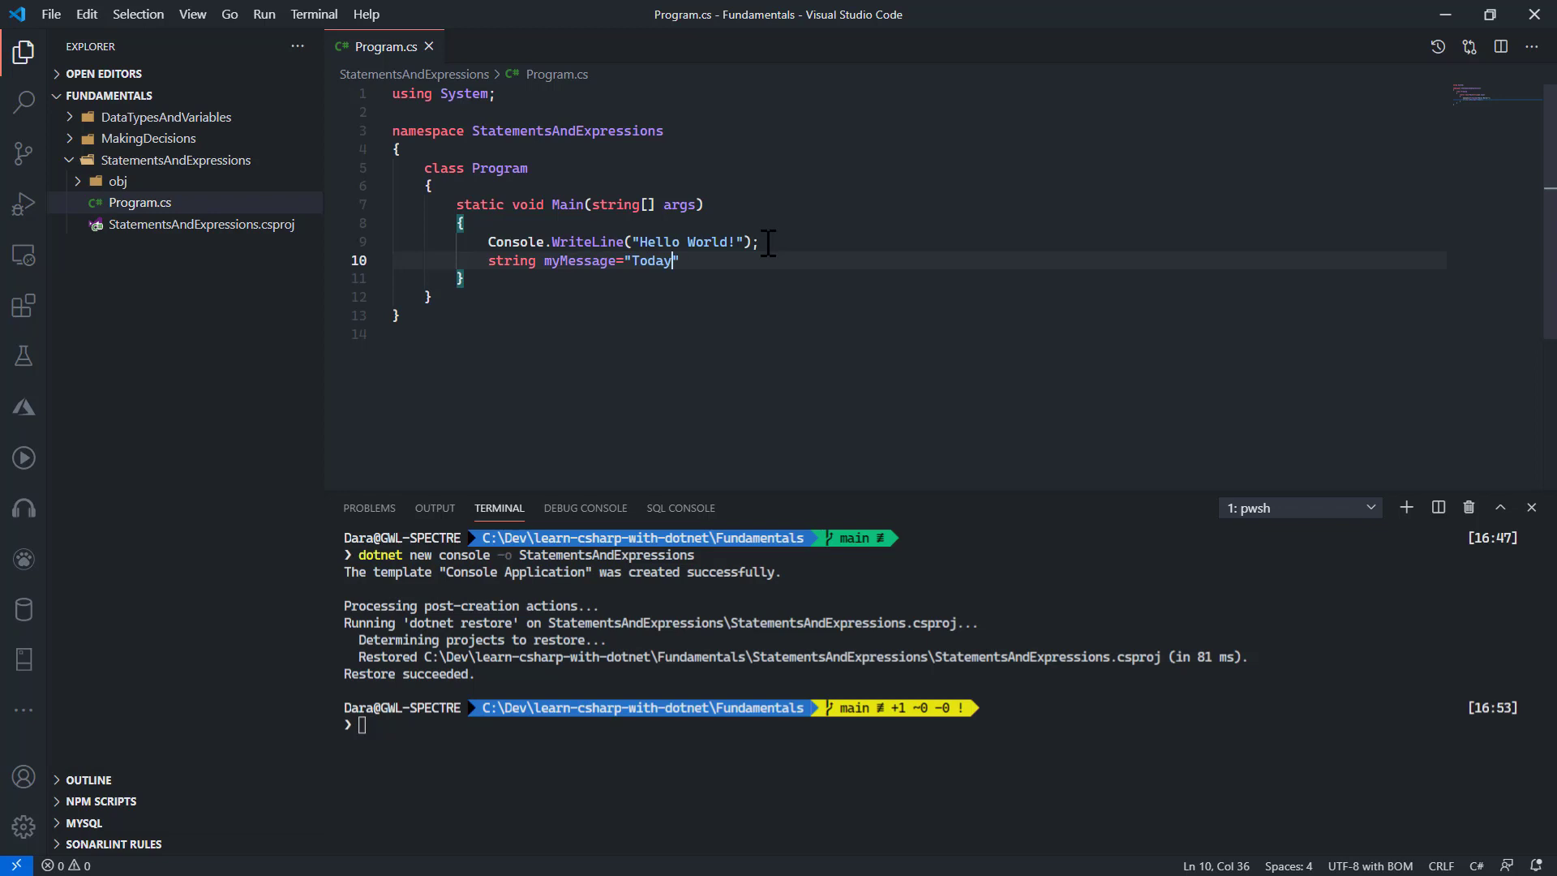
type("is a")
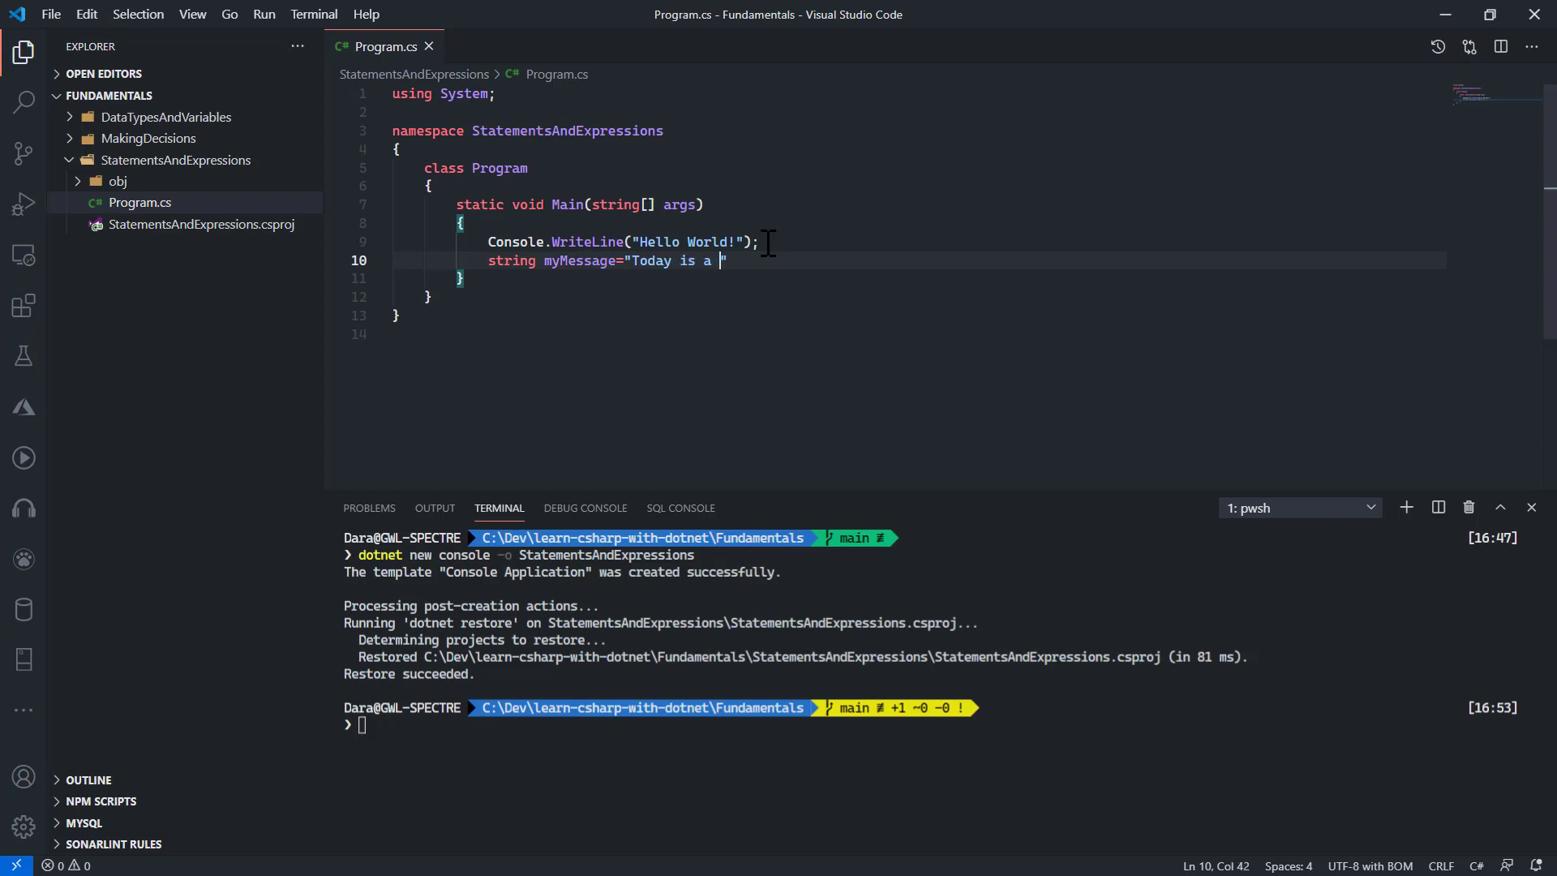
type("beautiful")
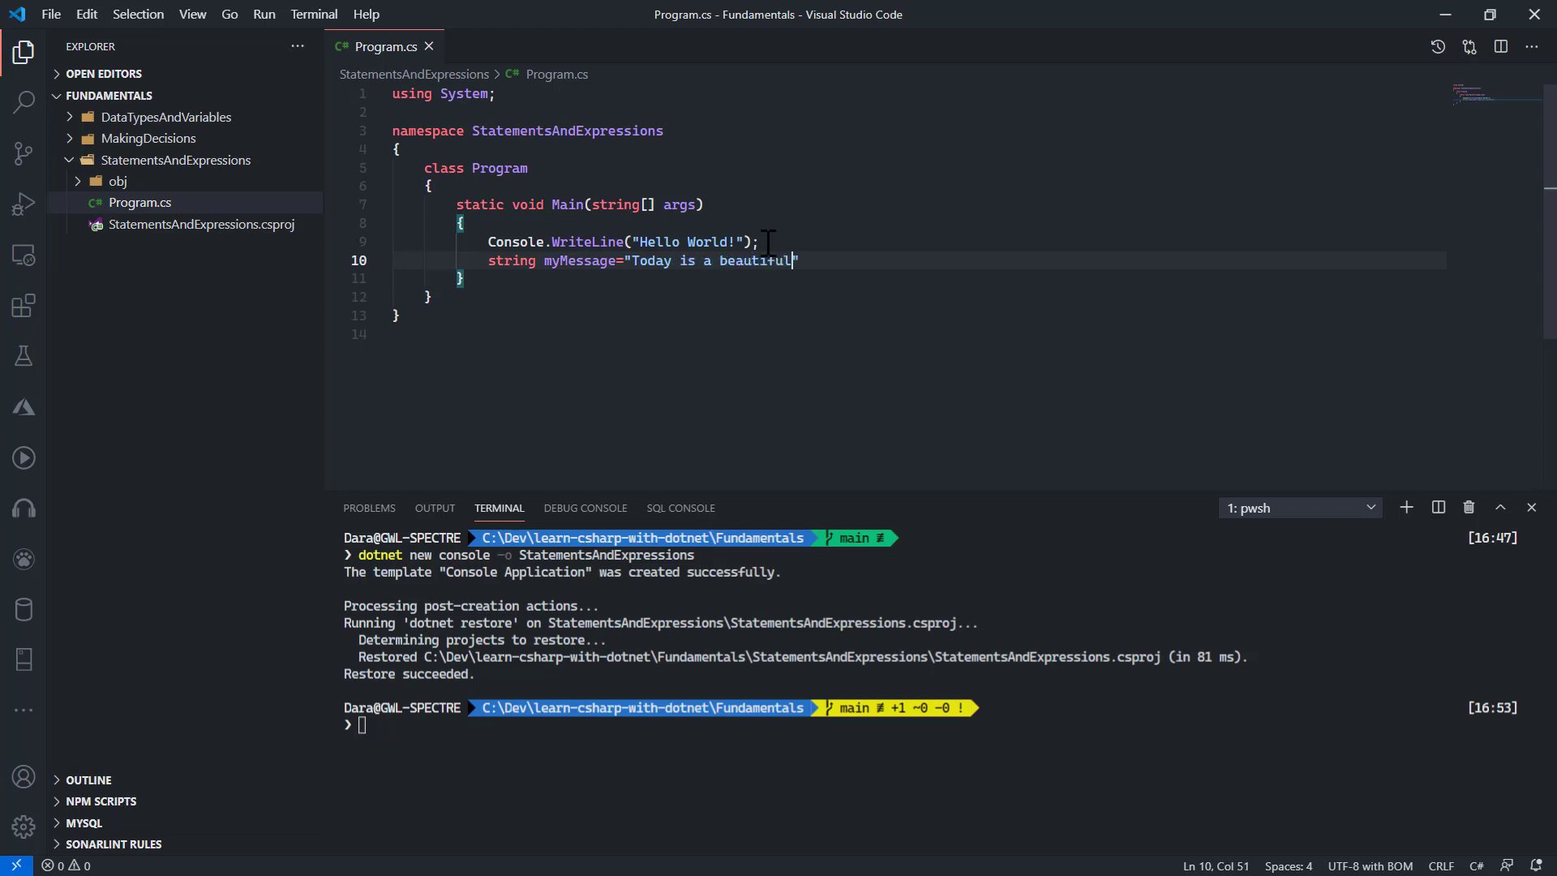
type("day\";")
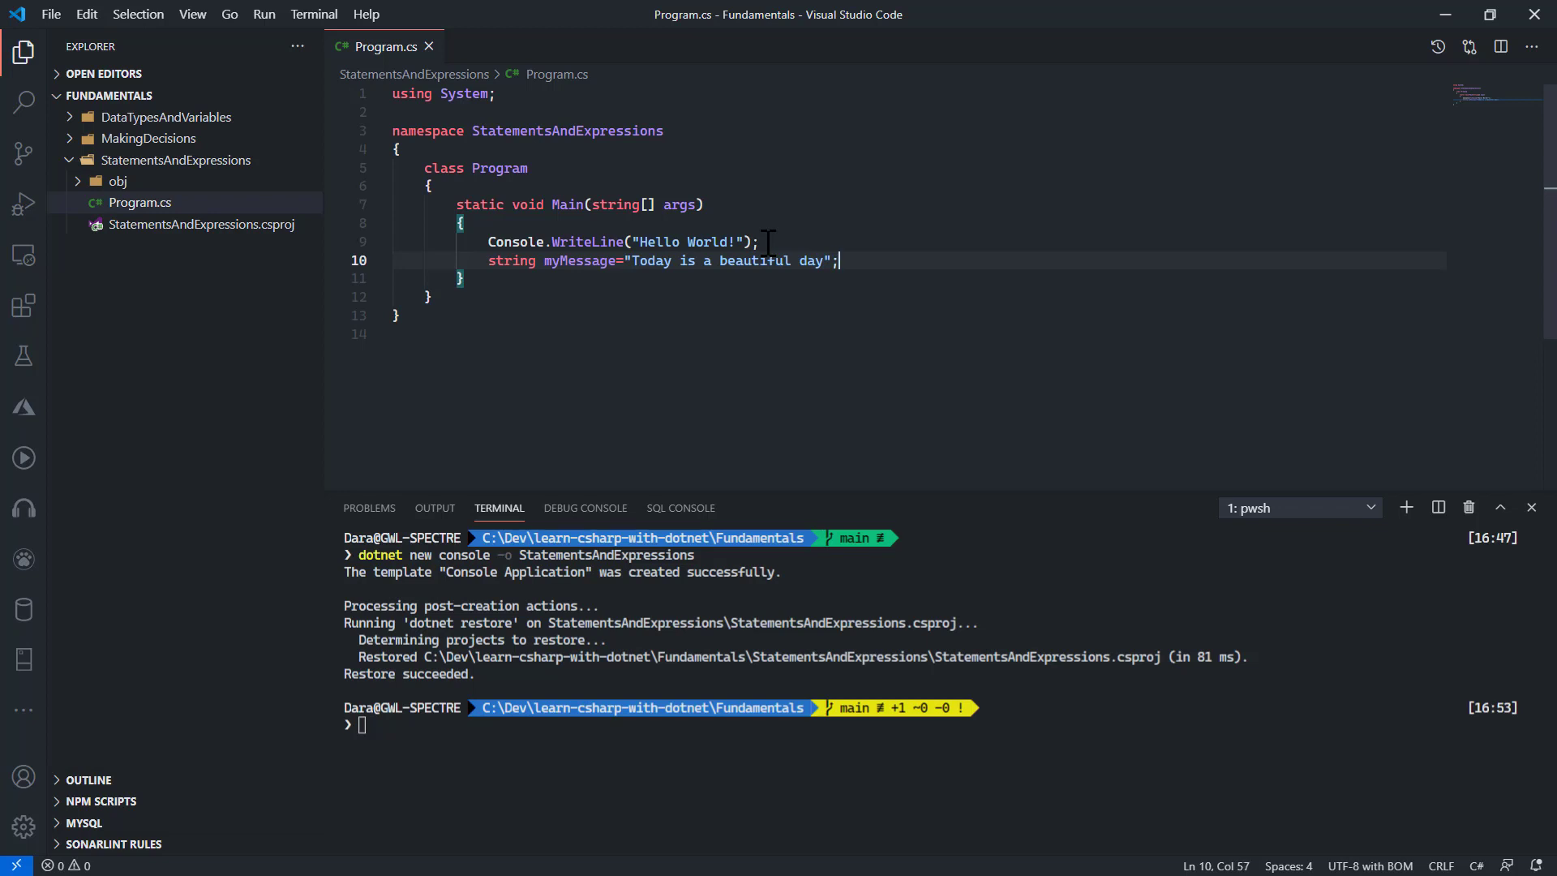
mouse_move(813, 335)
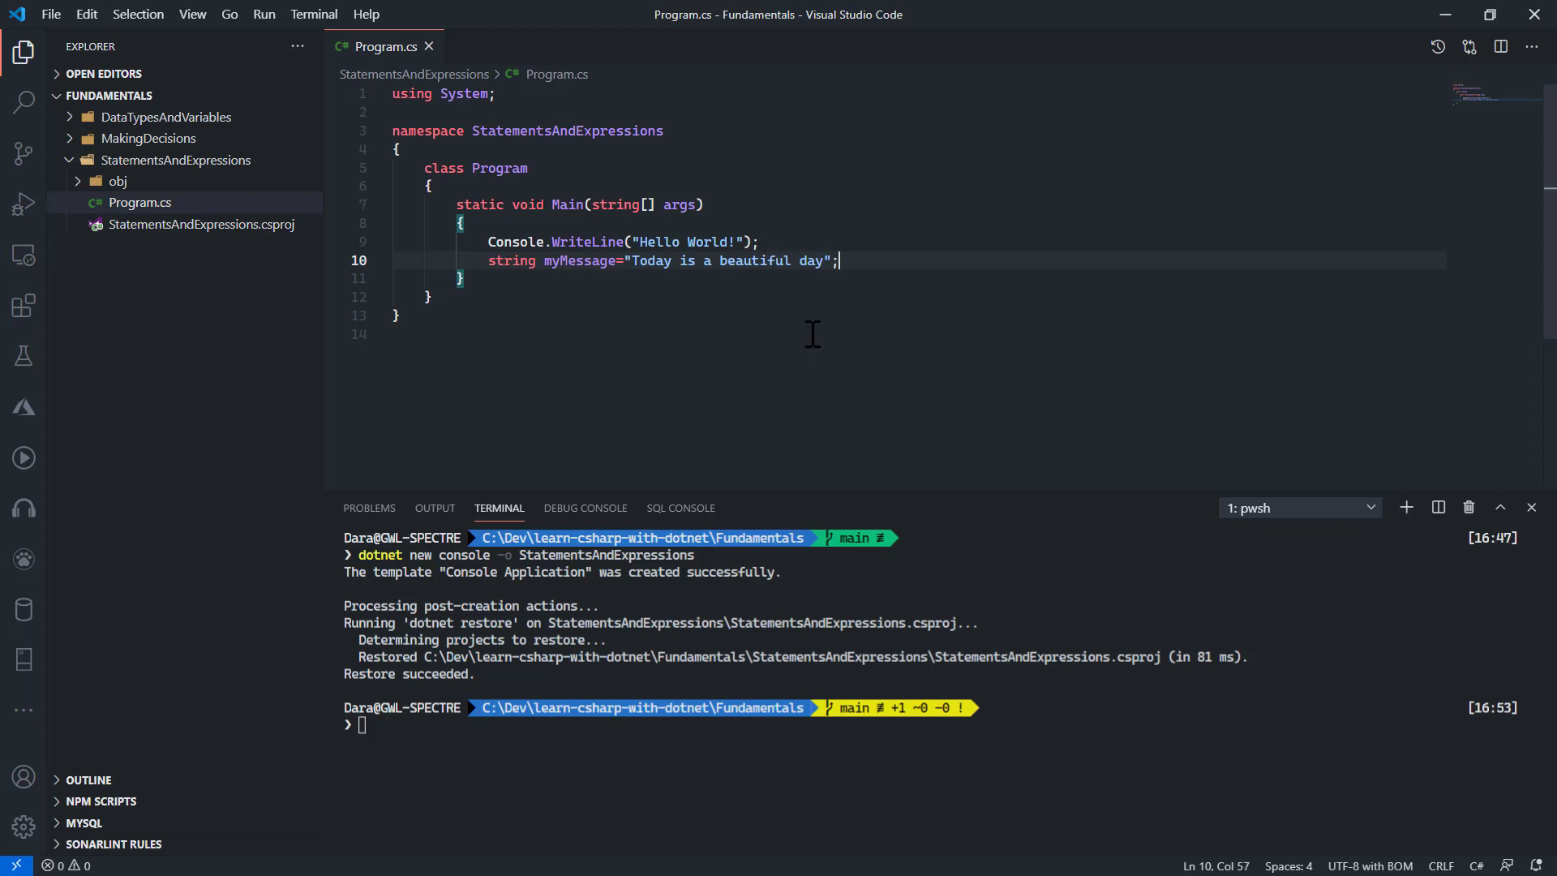
mouse_move(797, 267)
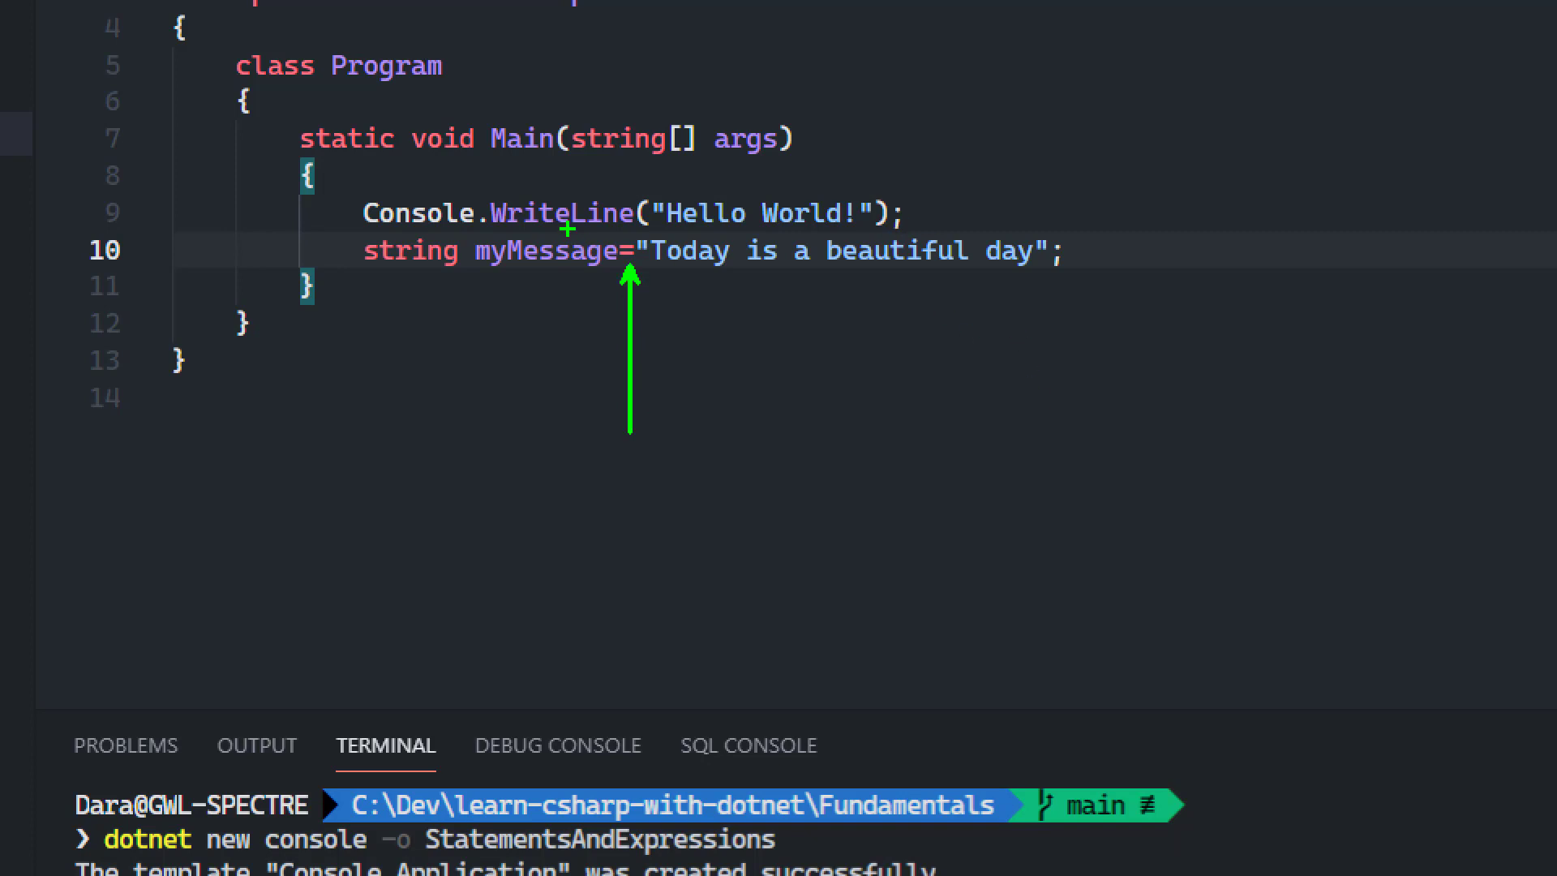
mouse_move(811, 227)
type("int age")
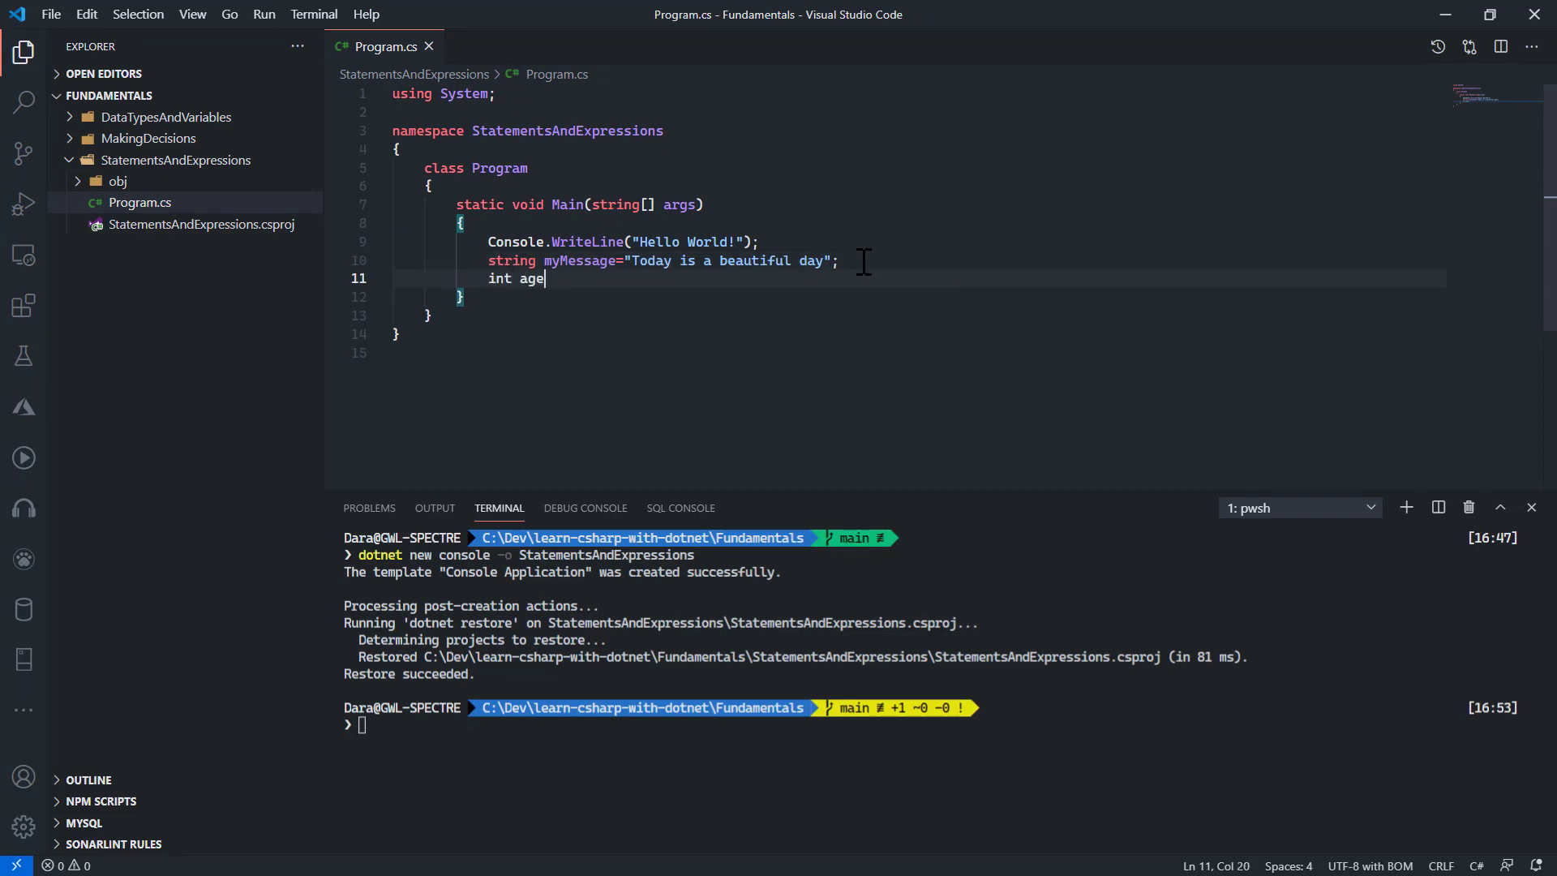
Finish int age=5; and add an if(age<13) block with its braces split onto separate lines, caret inside.
type("=5;")
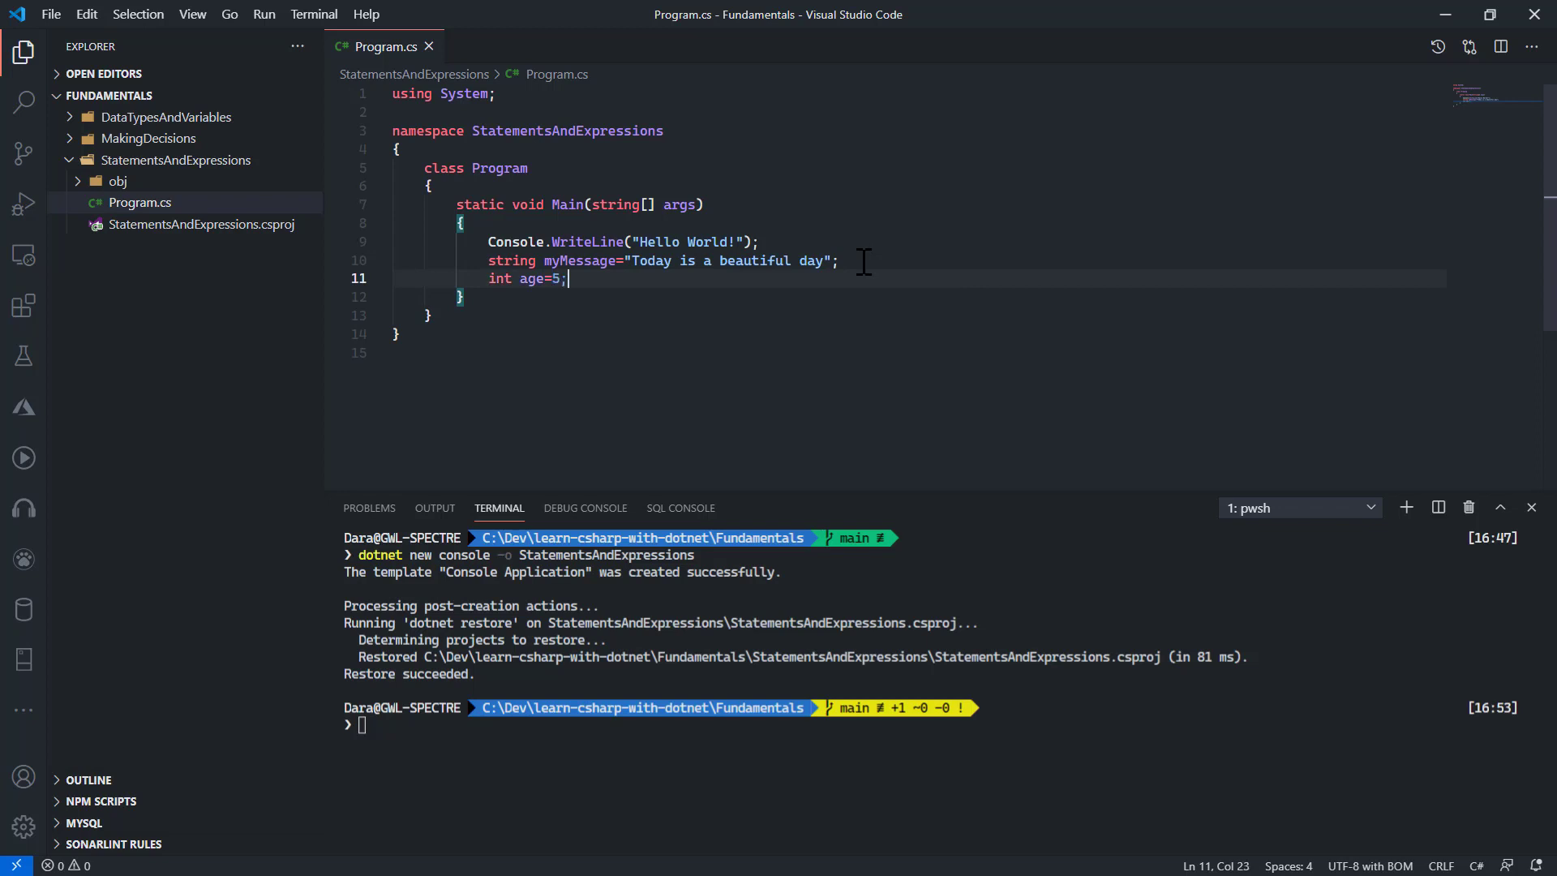
key("Enter")
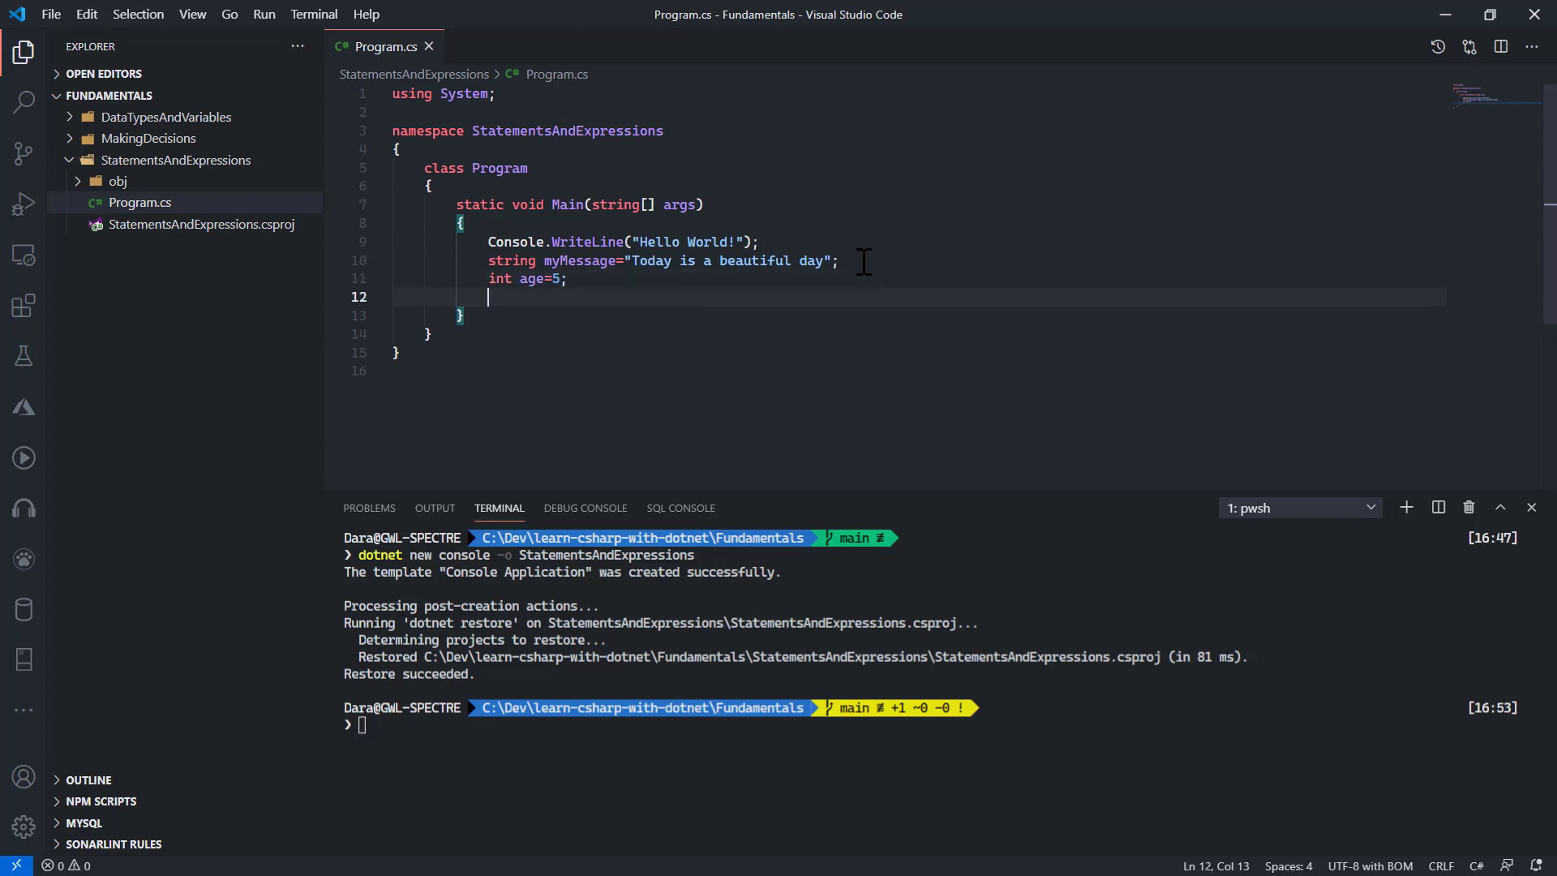
type("i")
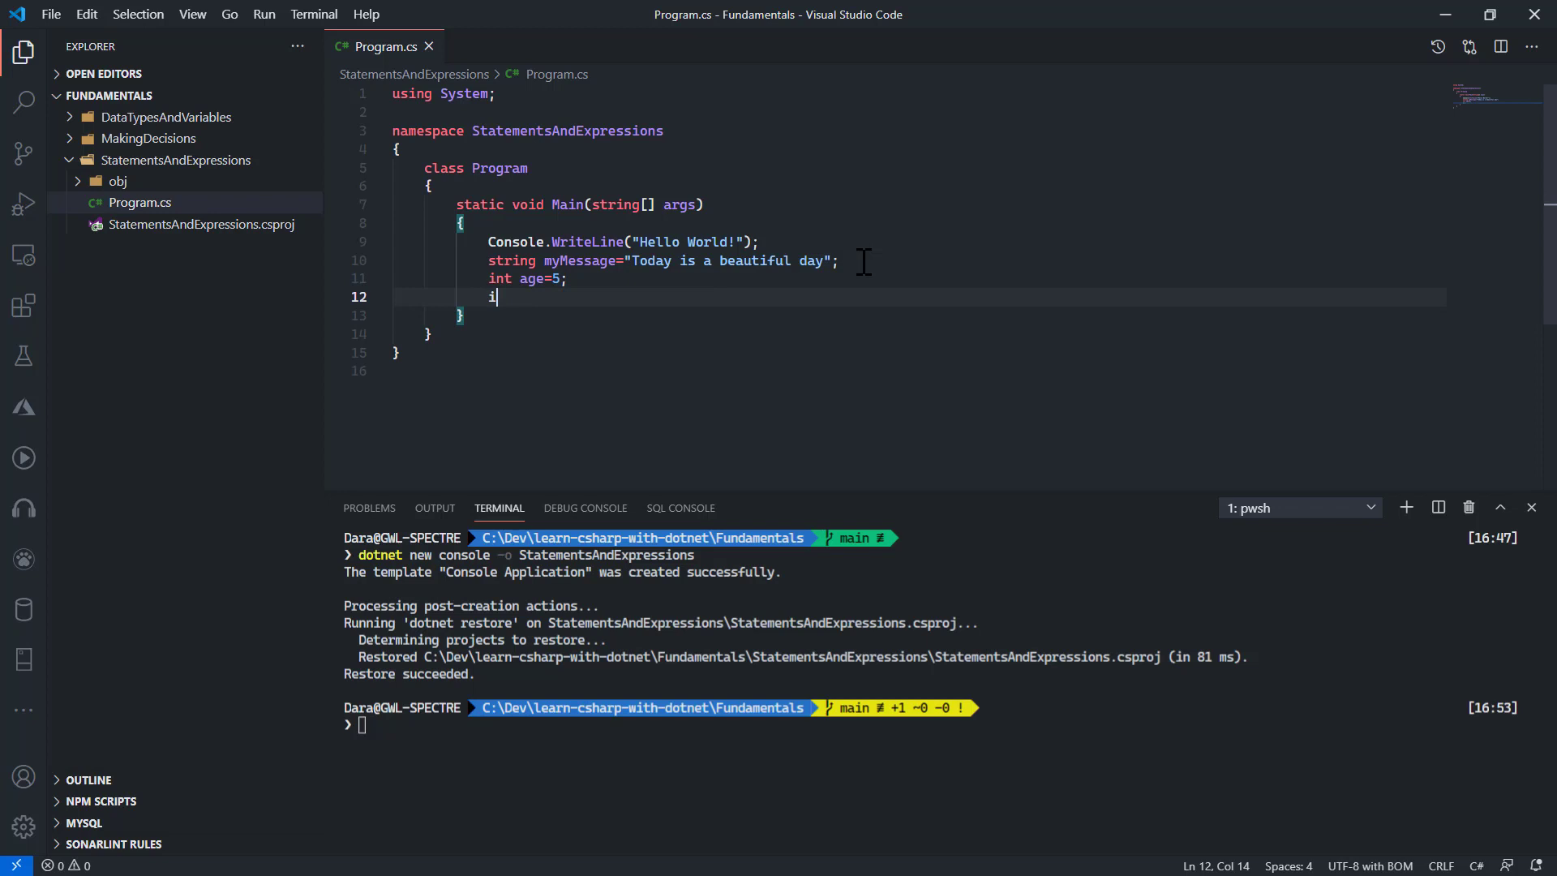
type("f()")
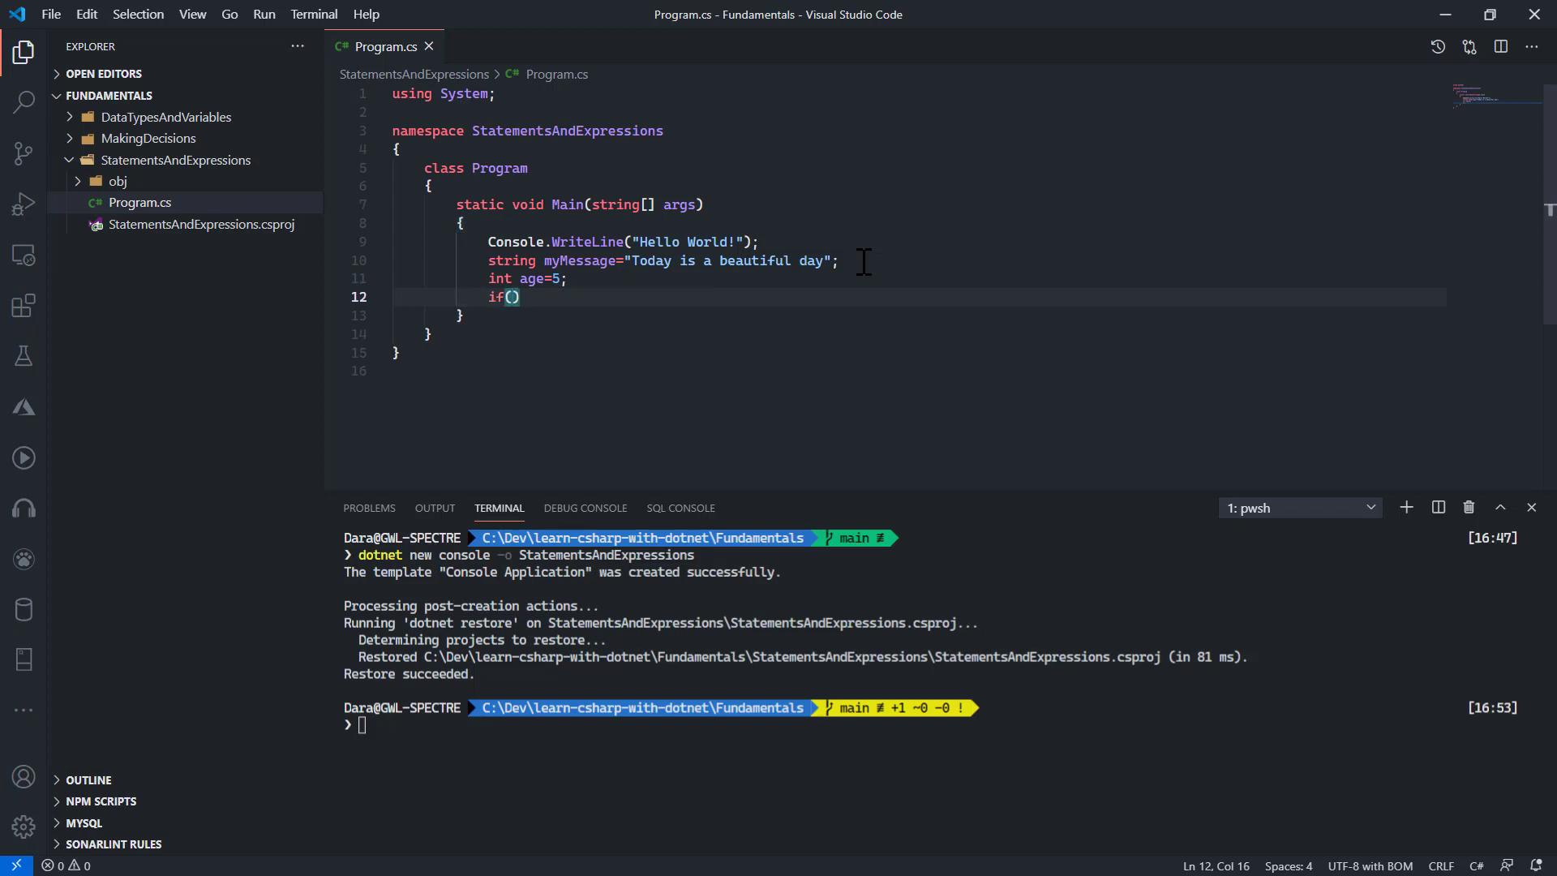
type("age<1")
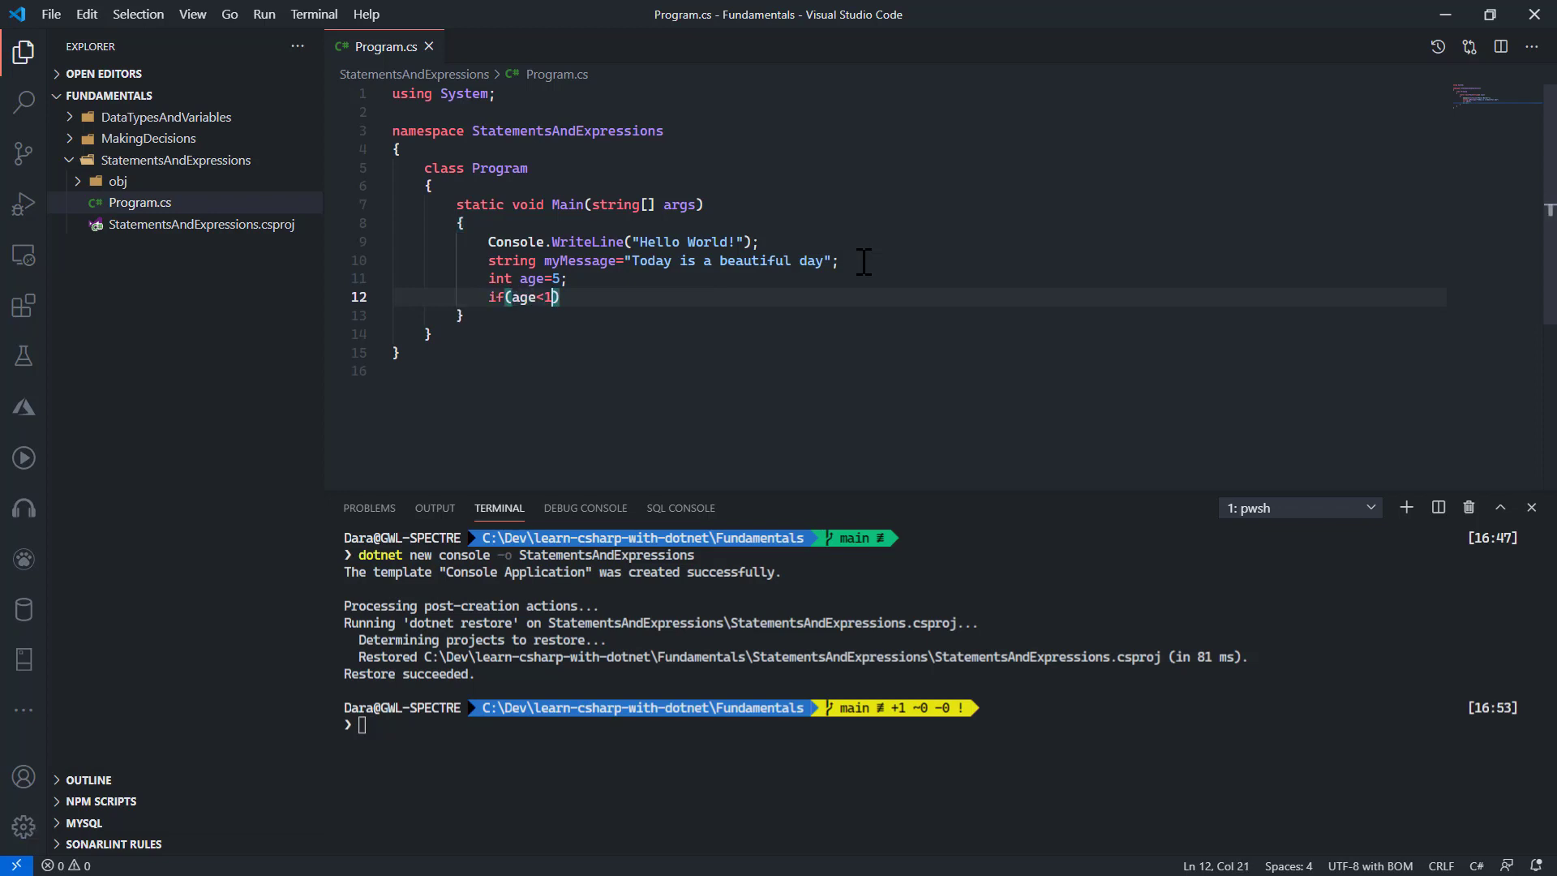
type("3){")
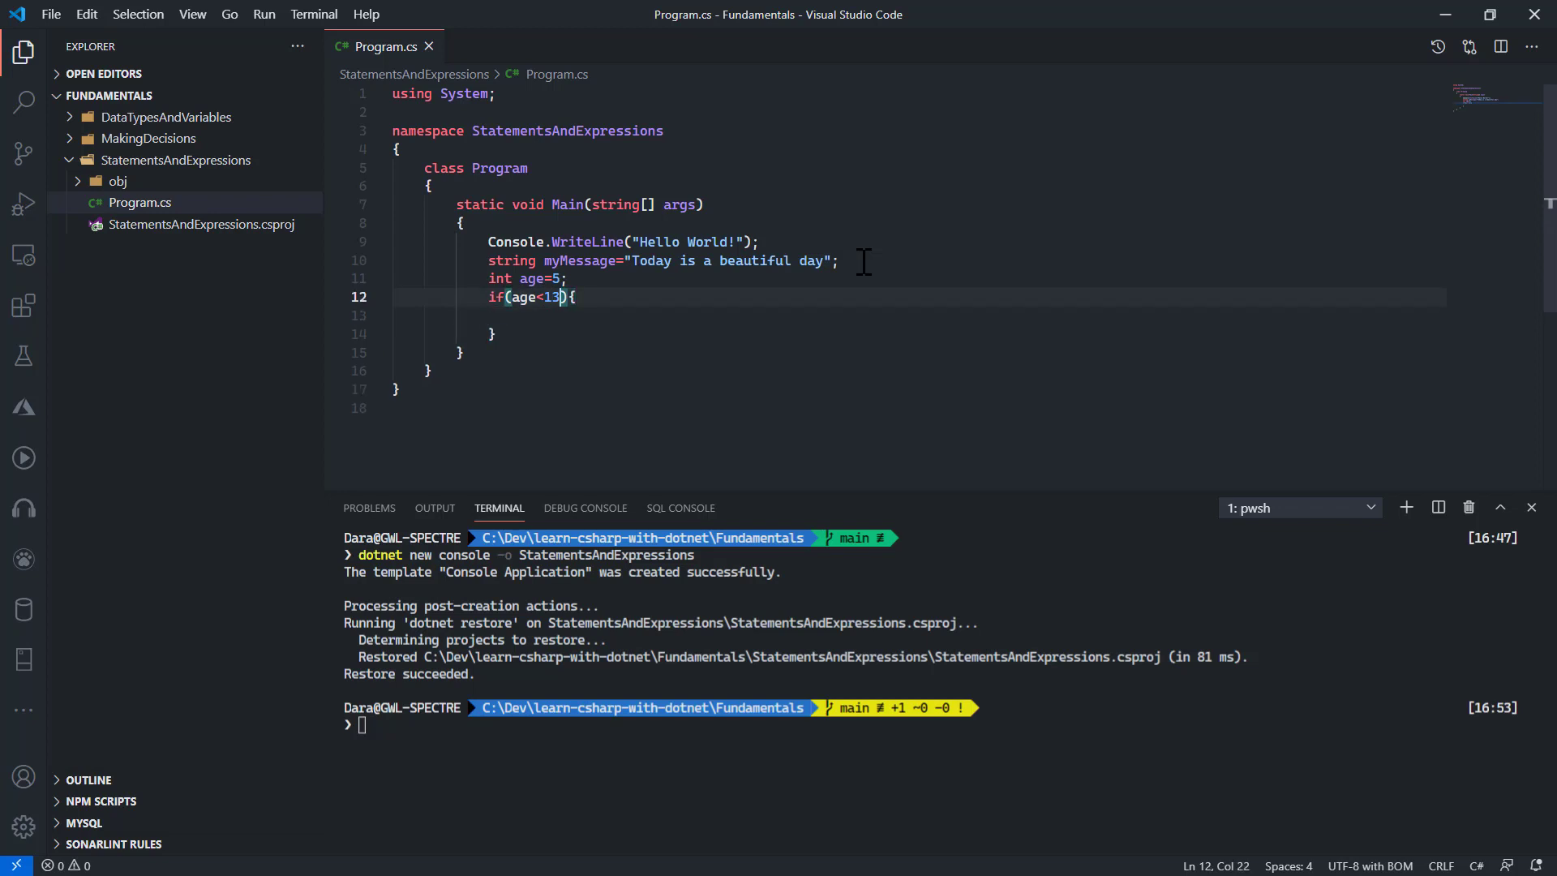
key("Enter")
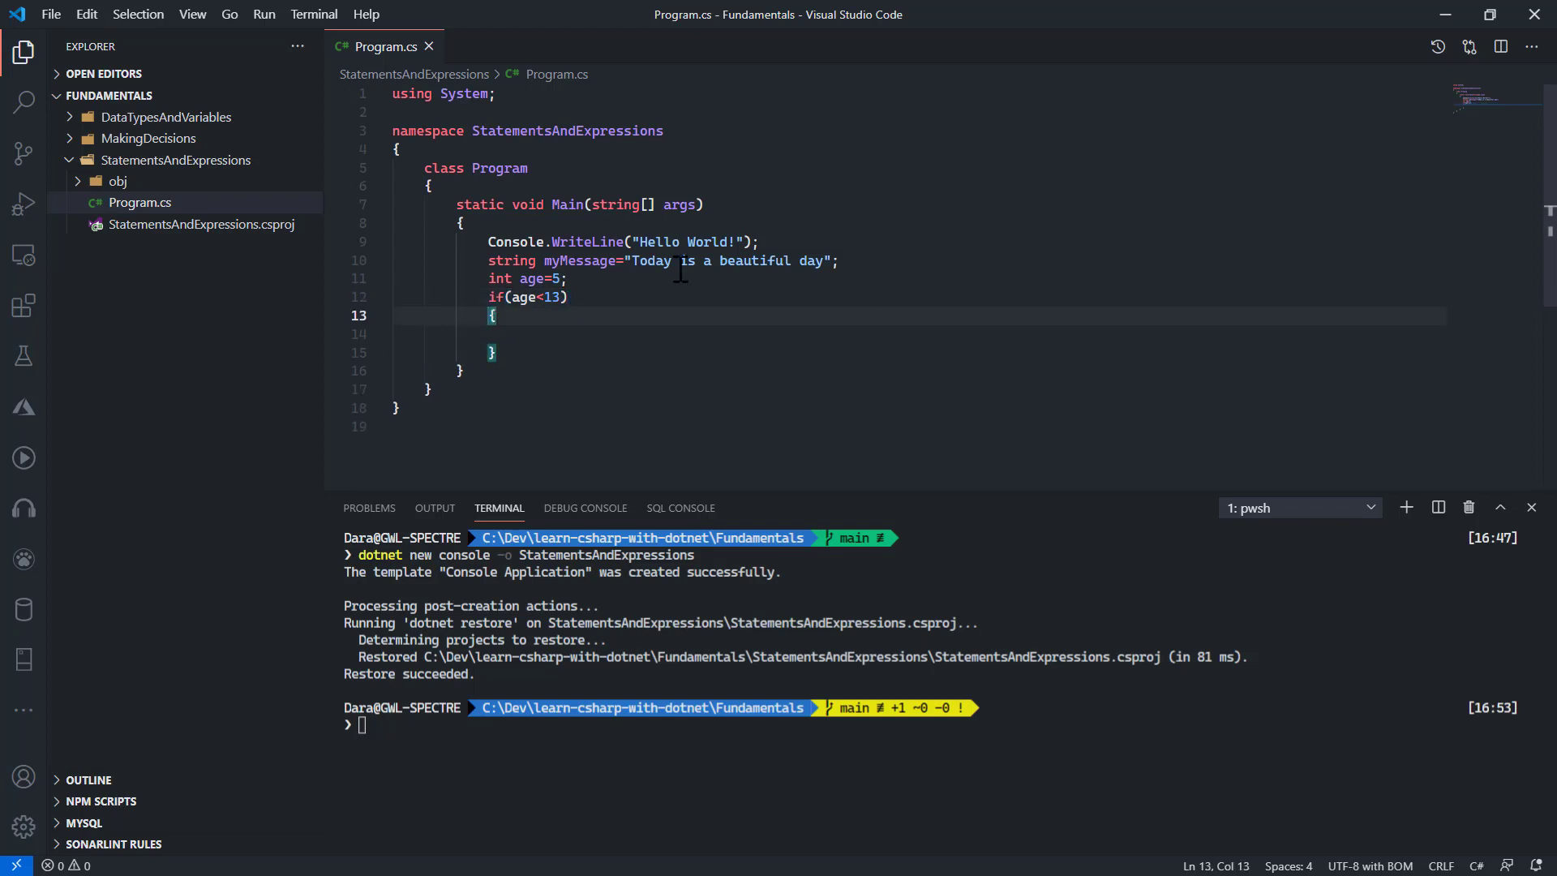
left_click(519, 335)
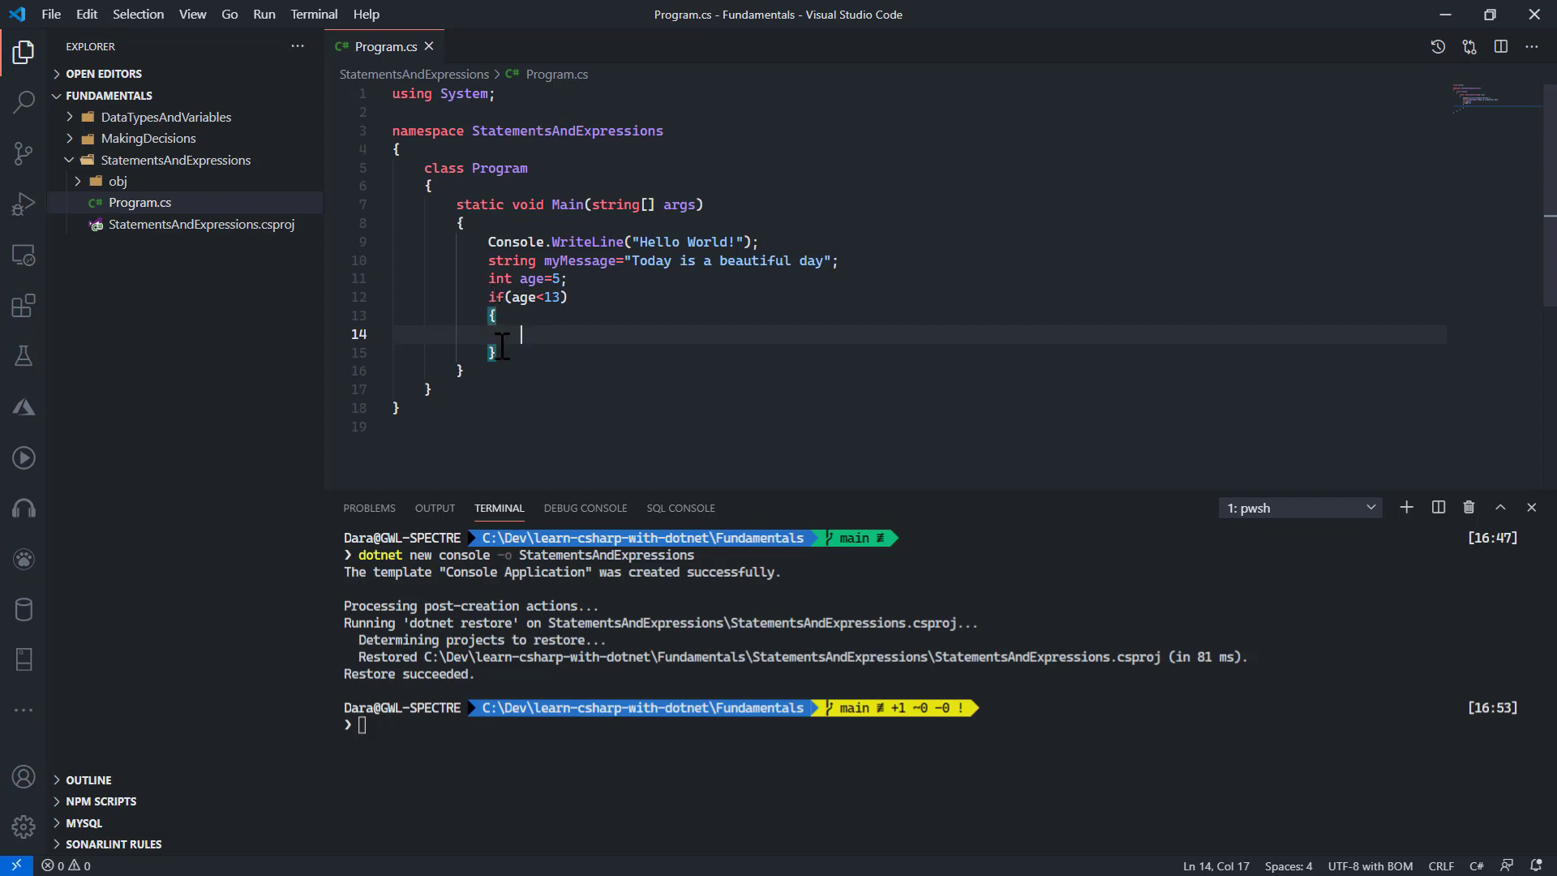
Inside the if block write Console.WriteLine(ageMessage);.
type("Cone")
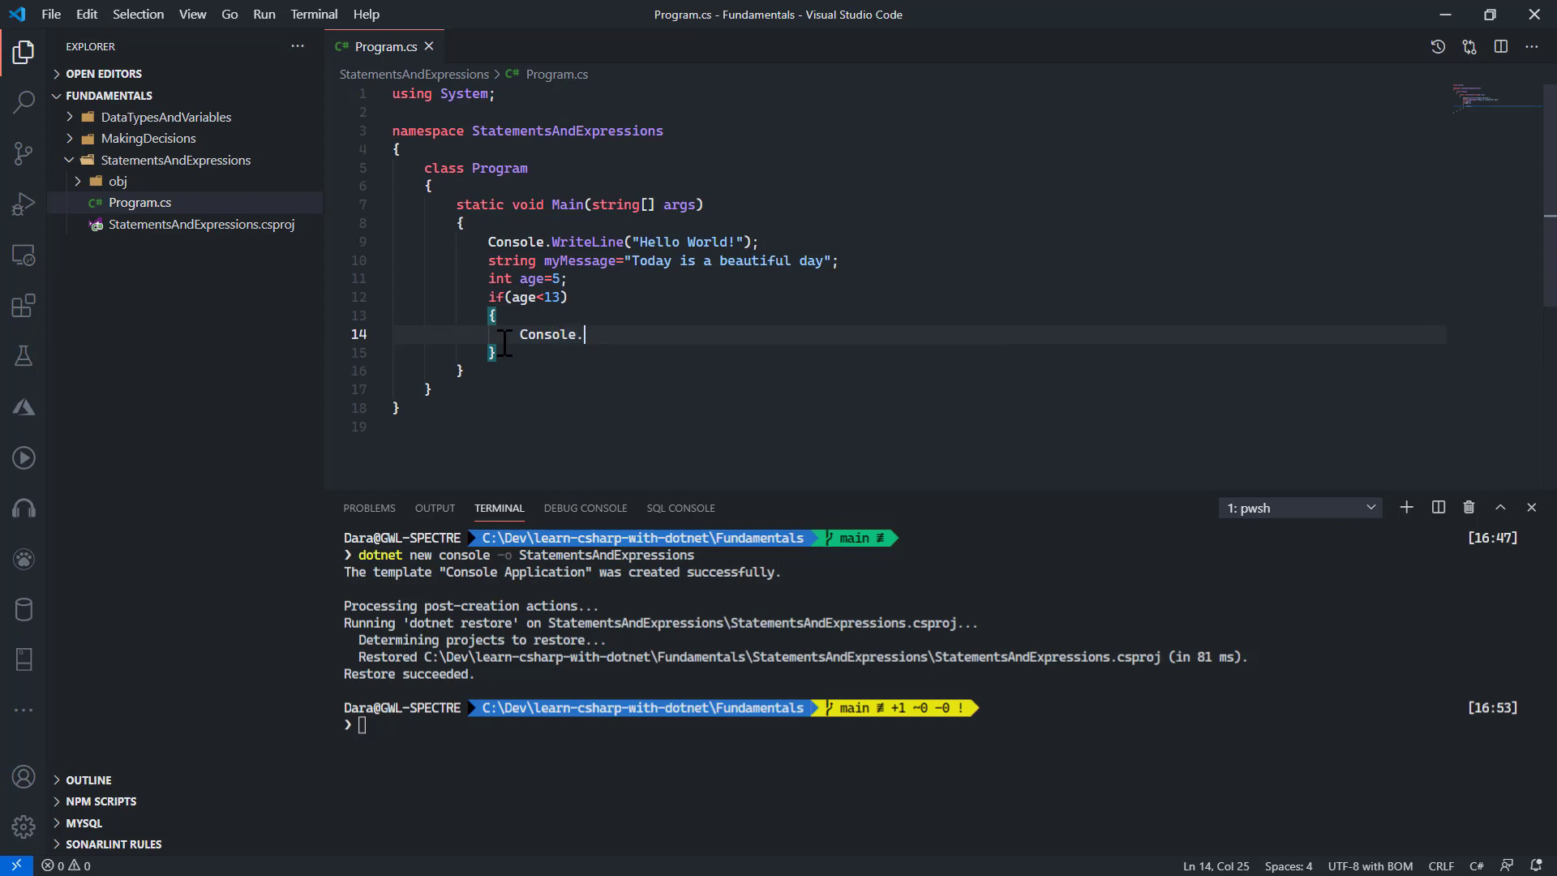
type("WriteLine()")
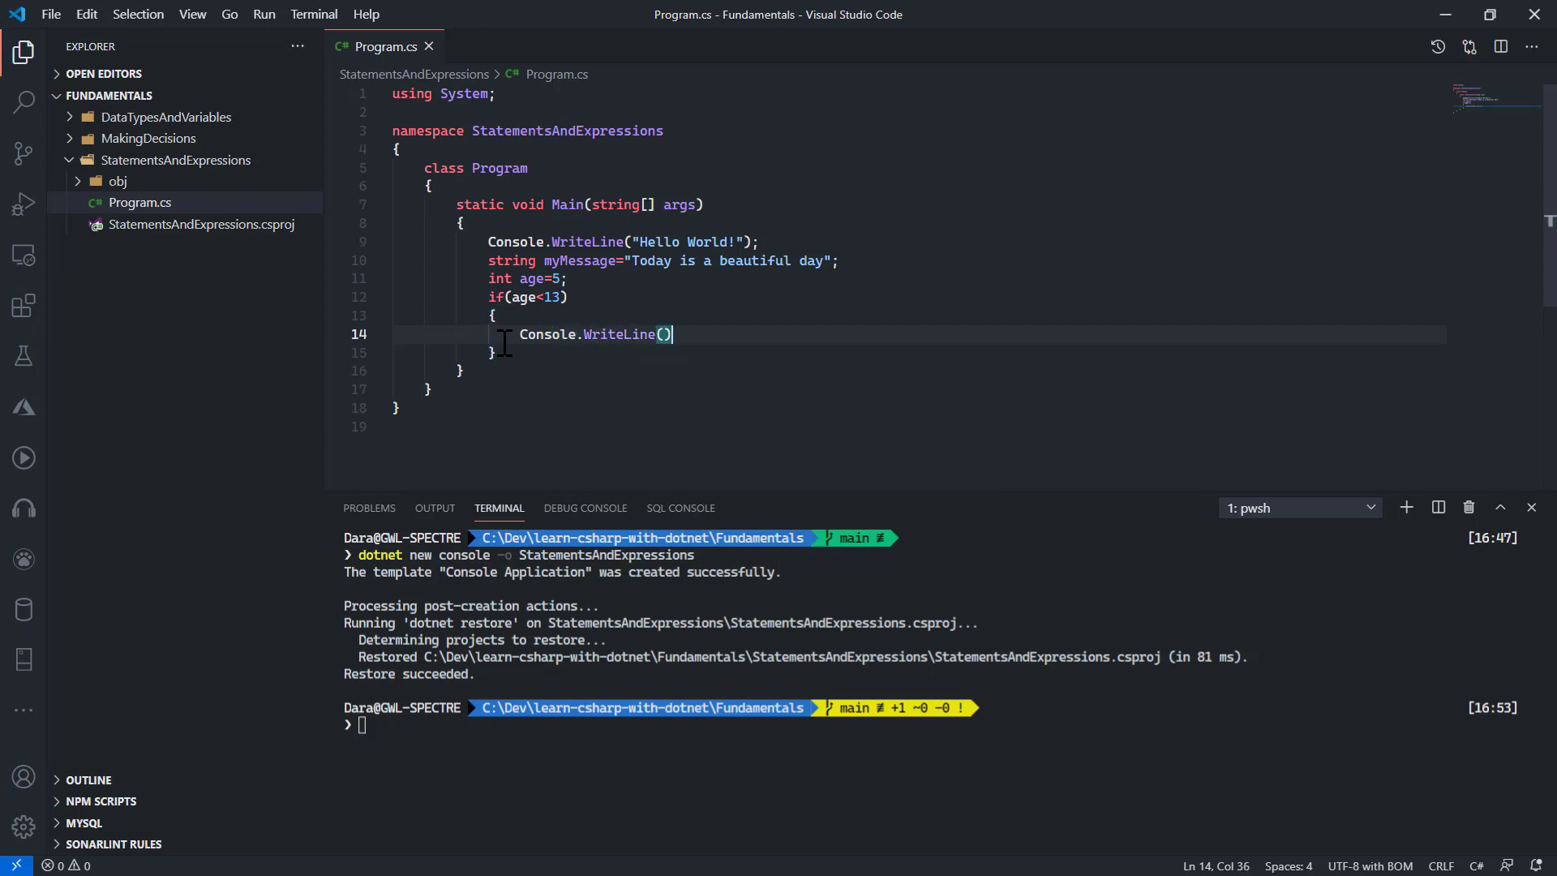
type(";")
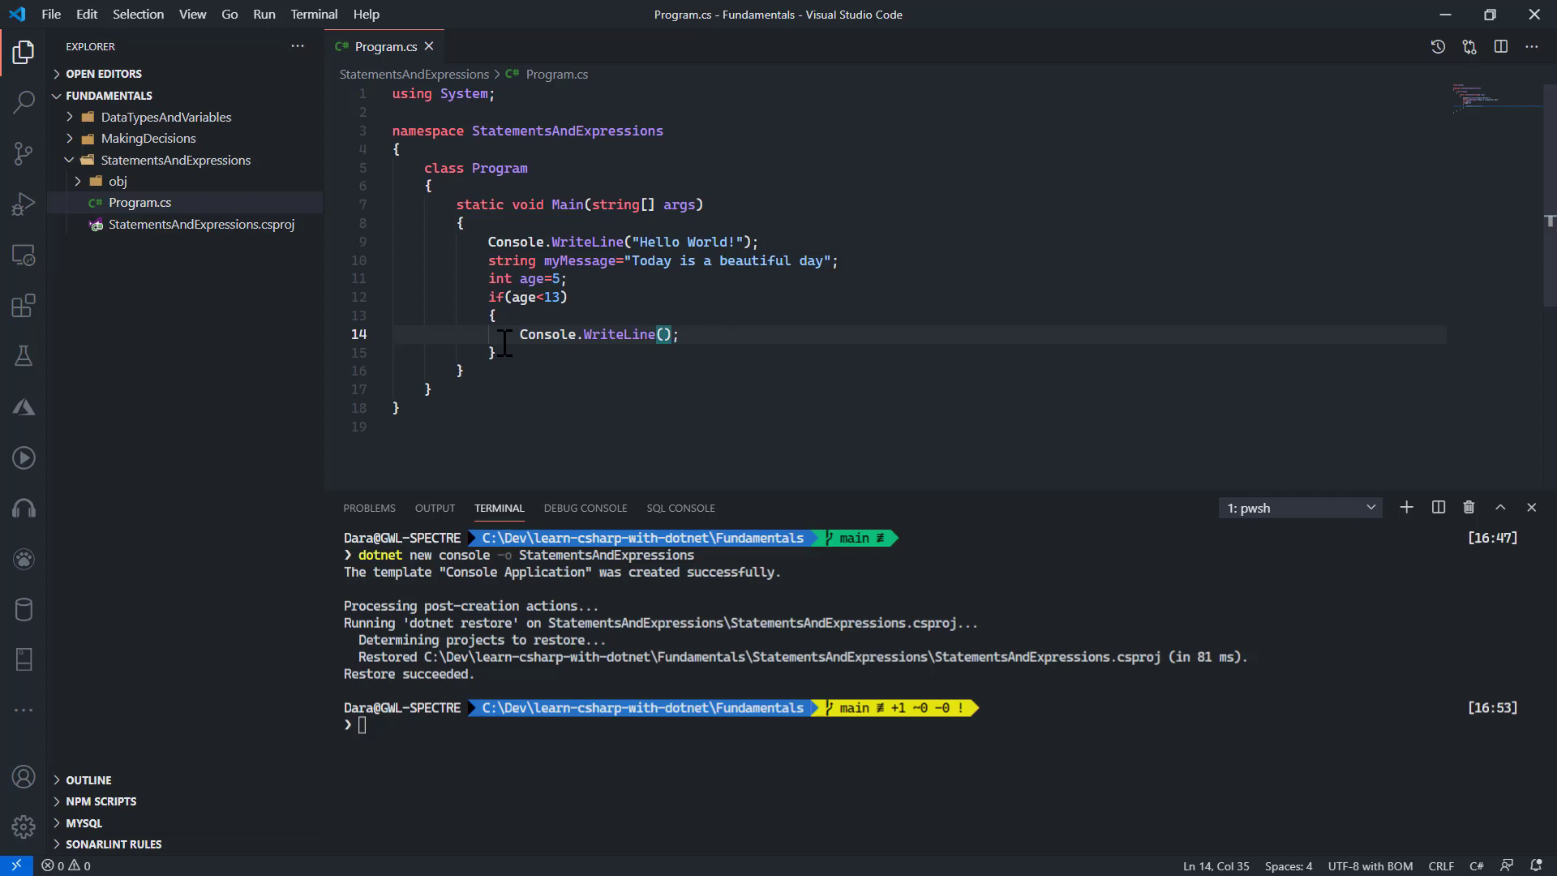
type("ageMessage")
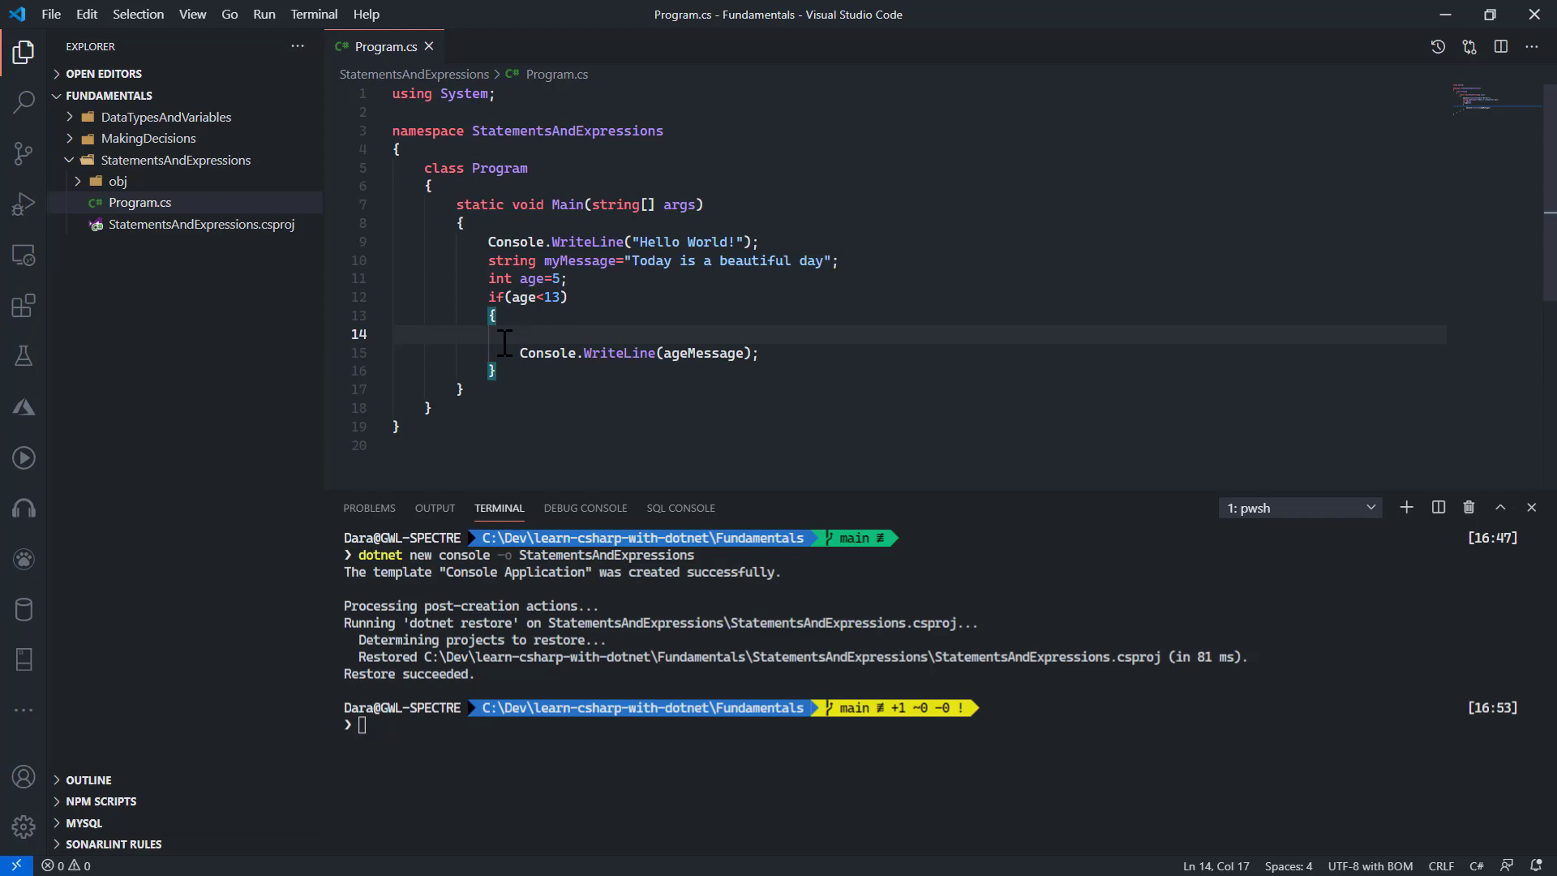
Above it declare string ageMessage="You are too young";.
type("string")
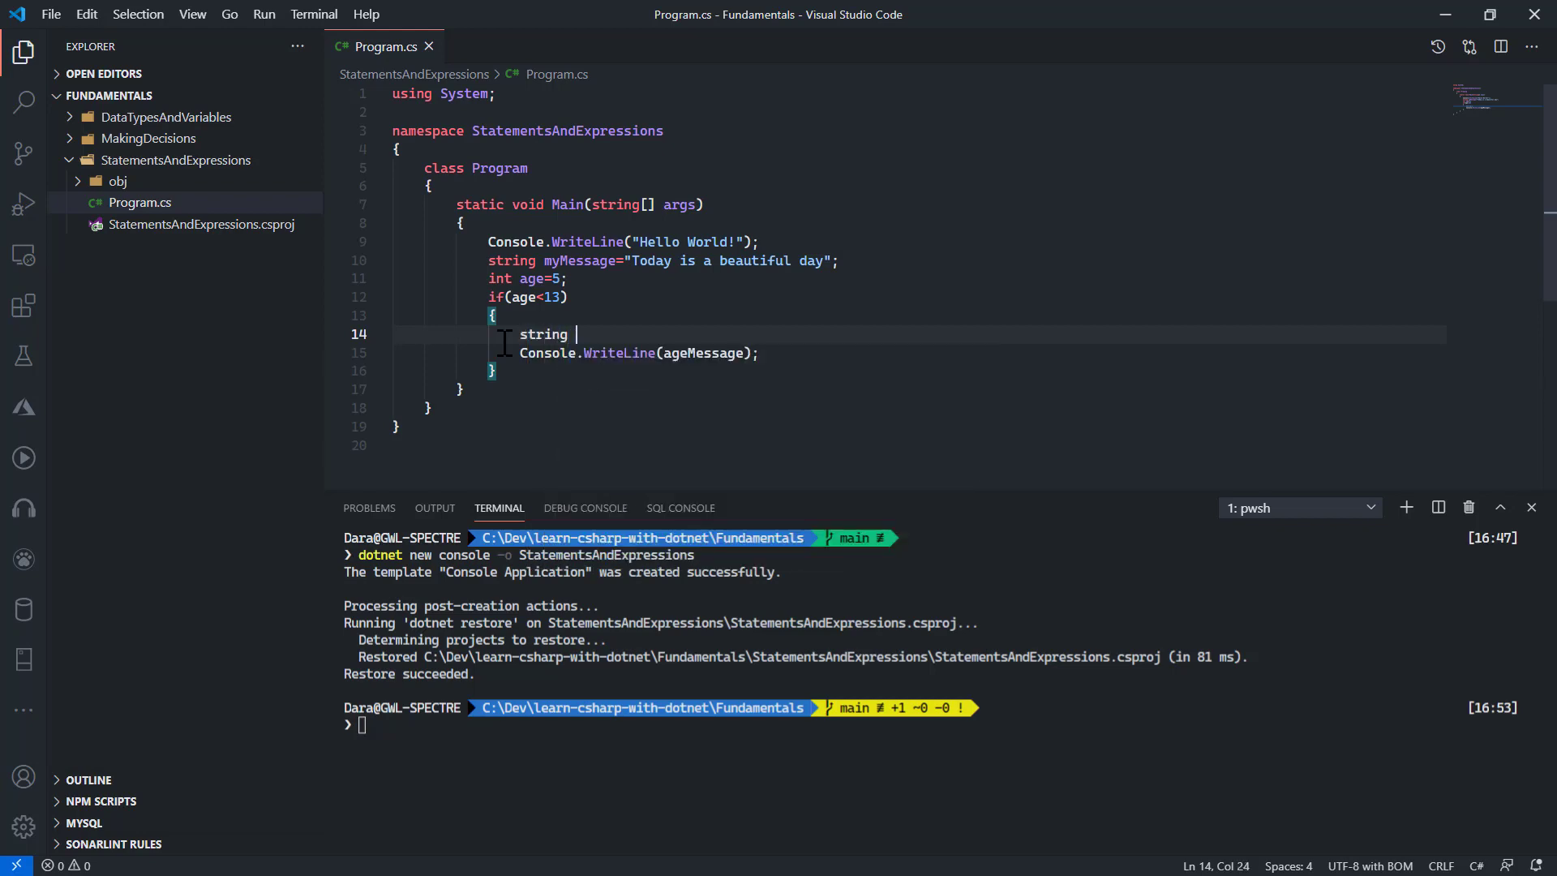
type("ageMessage")
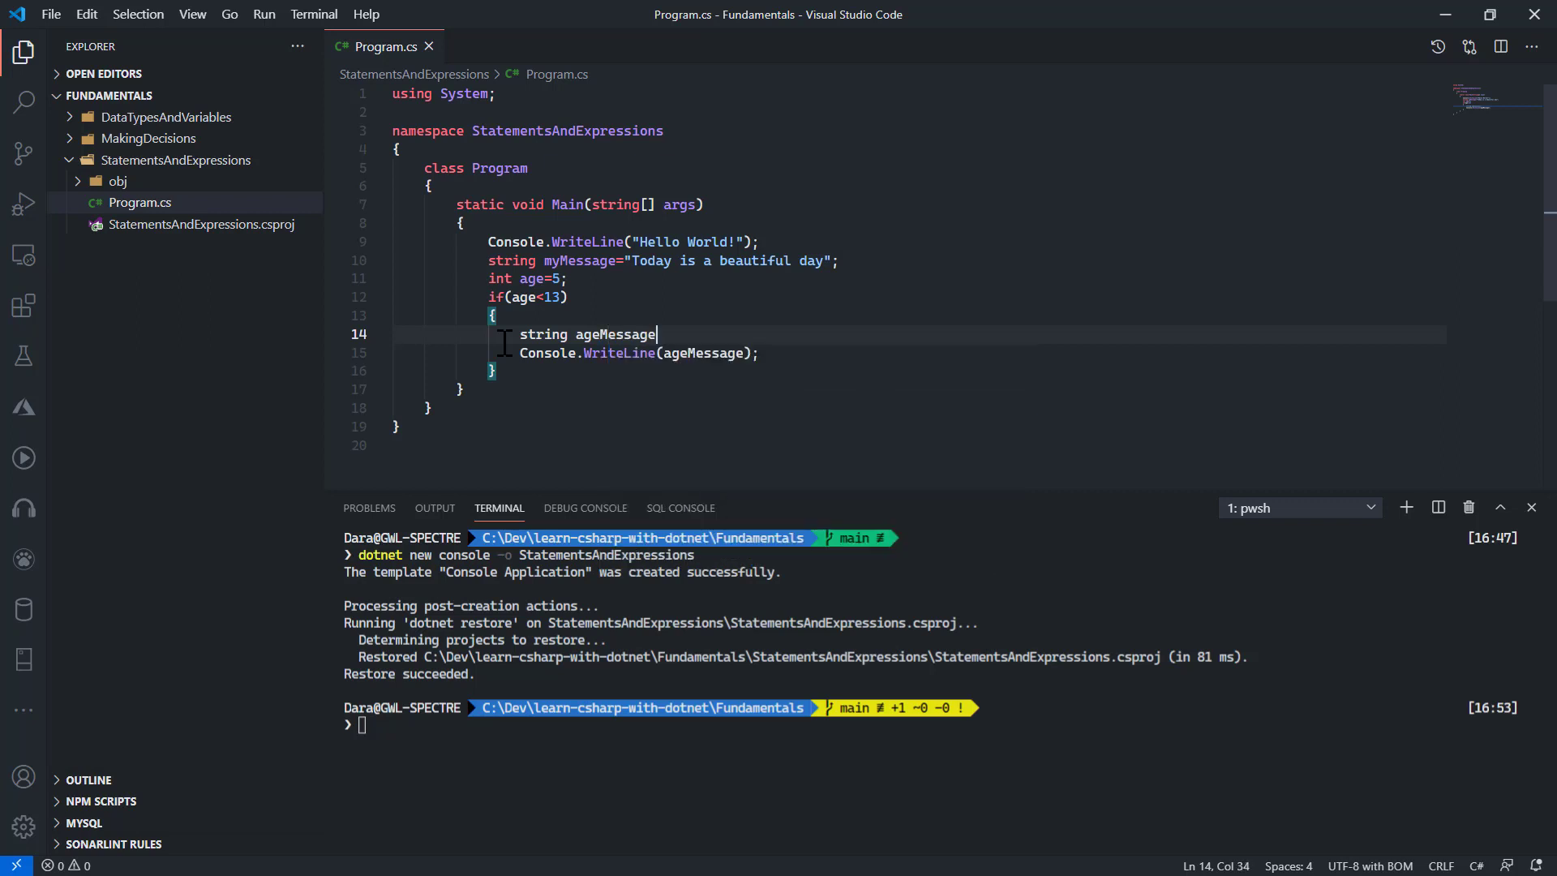
type("=\"You \"")
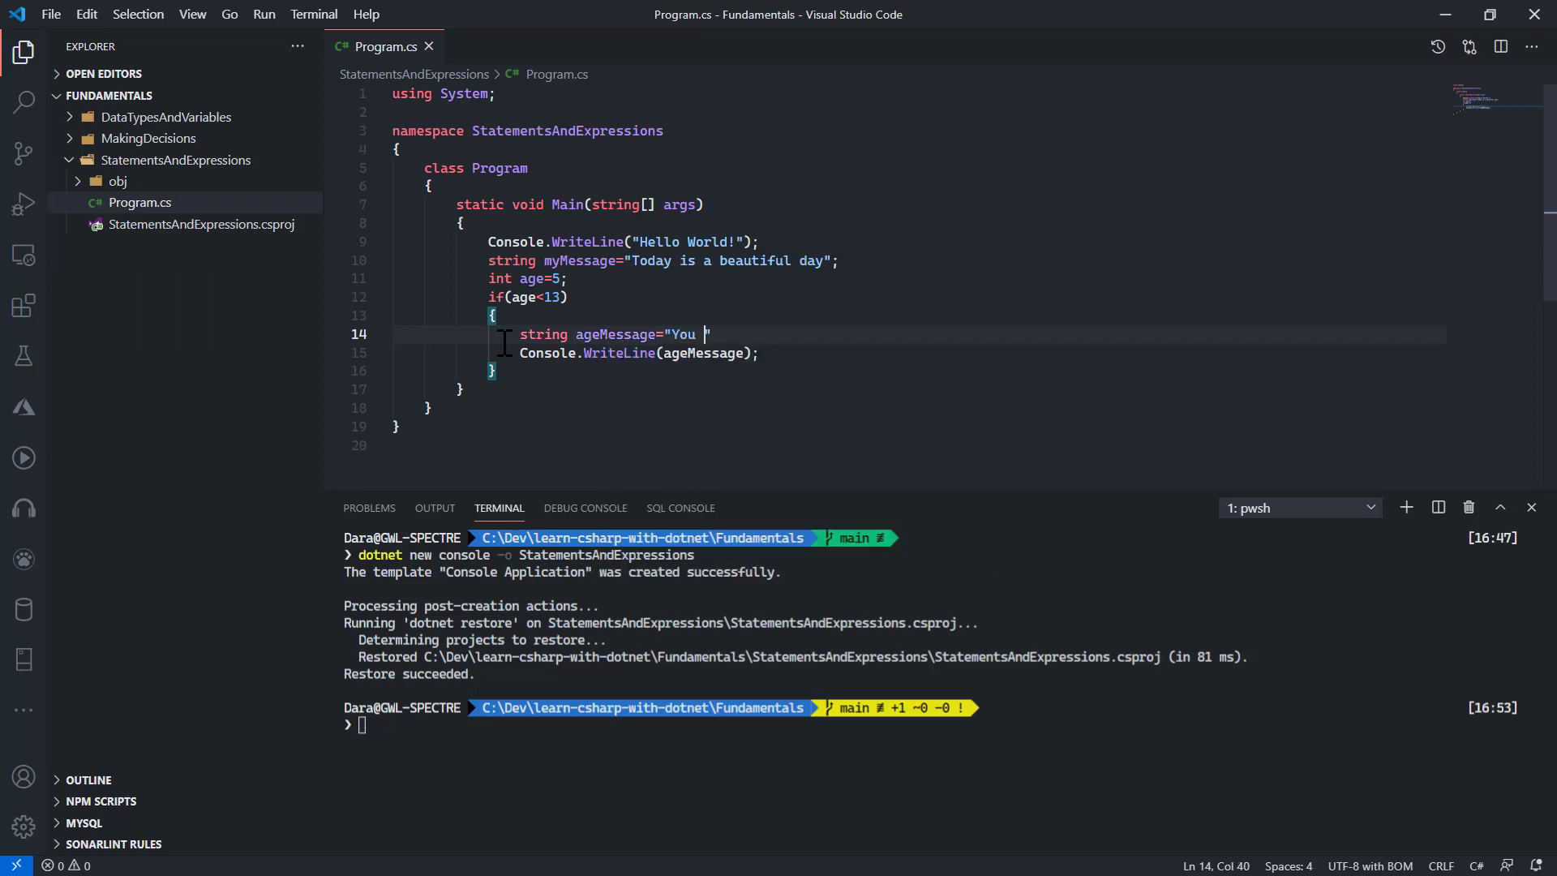
type("are too young")
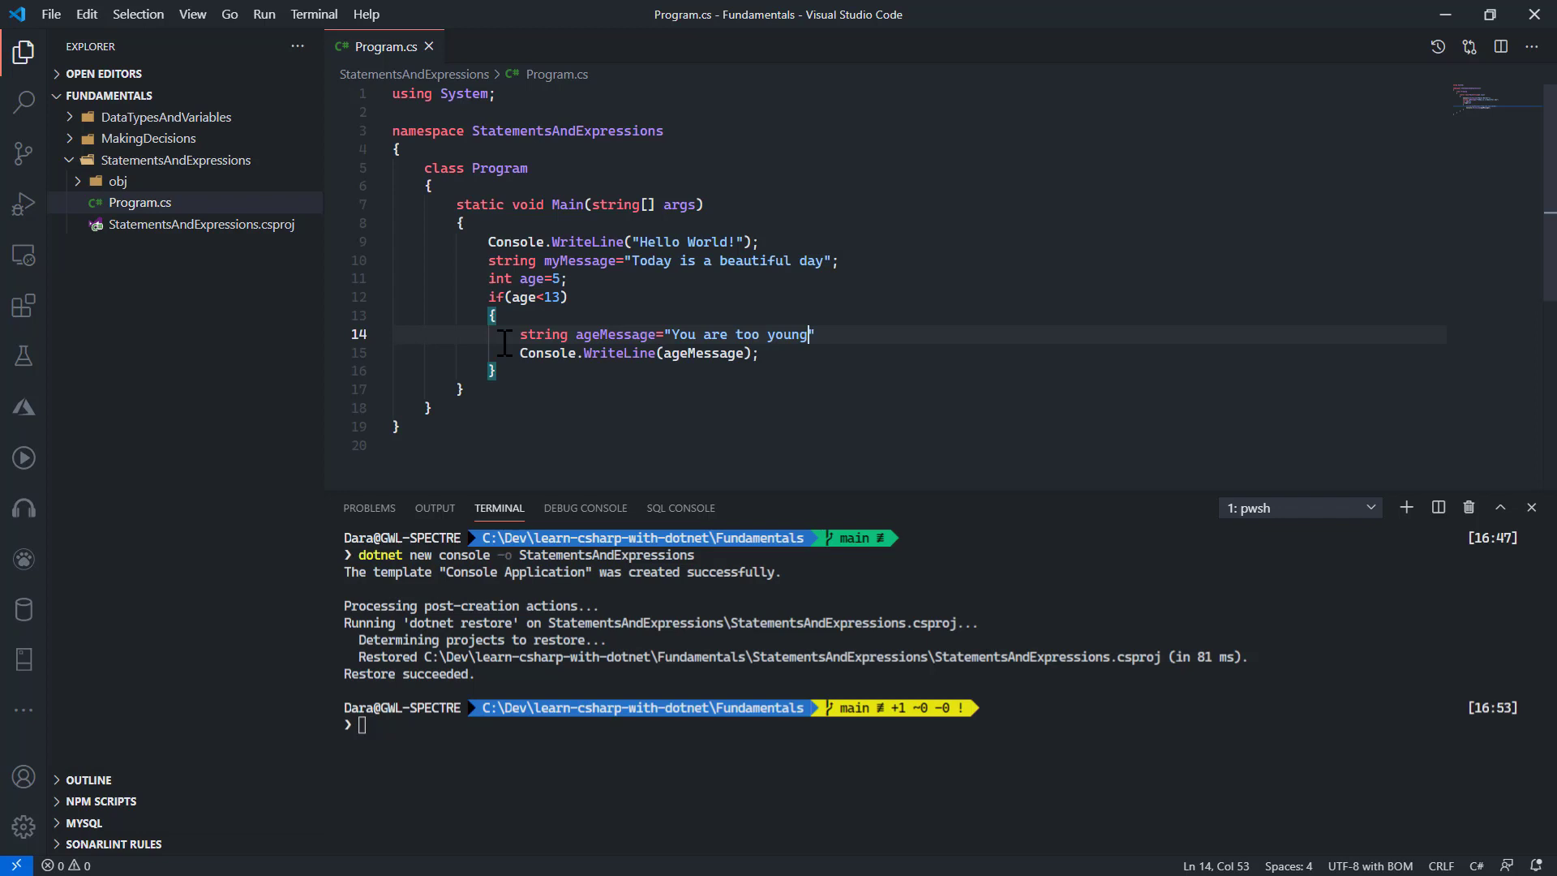
type("\";")
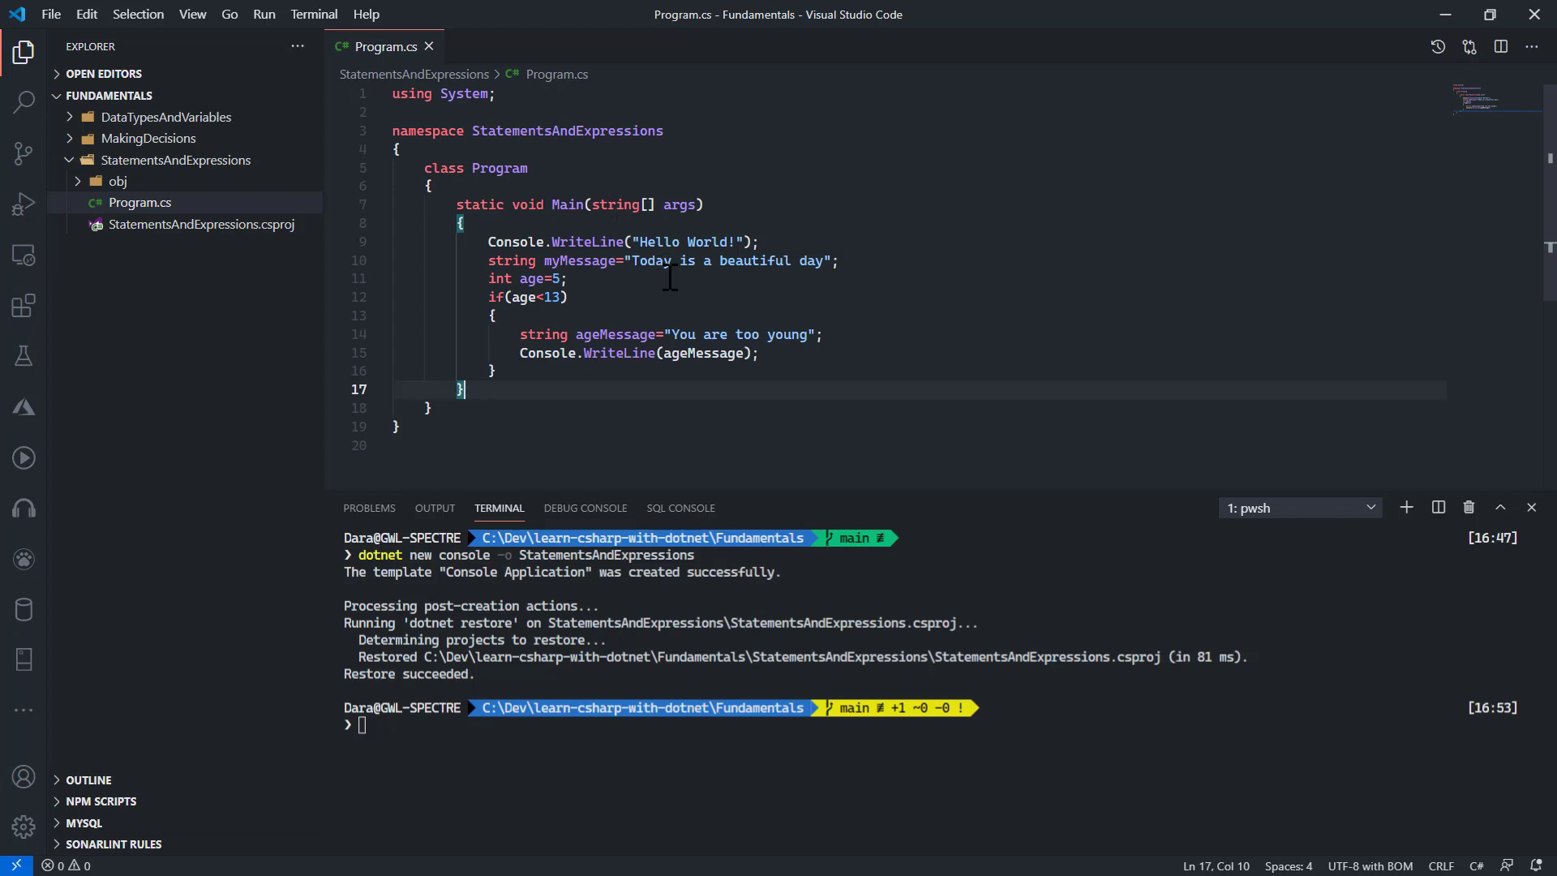
mouse_move(668, 290)
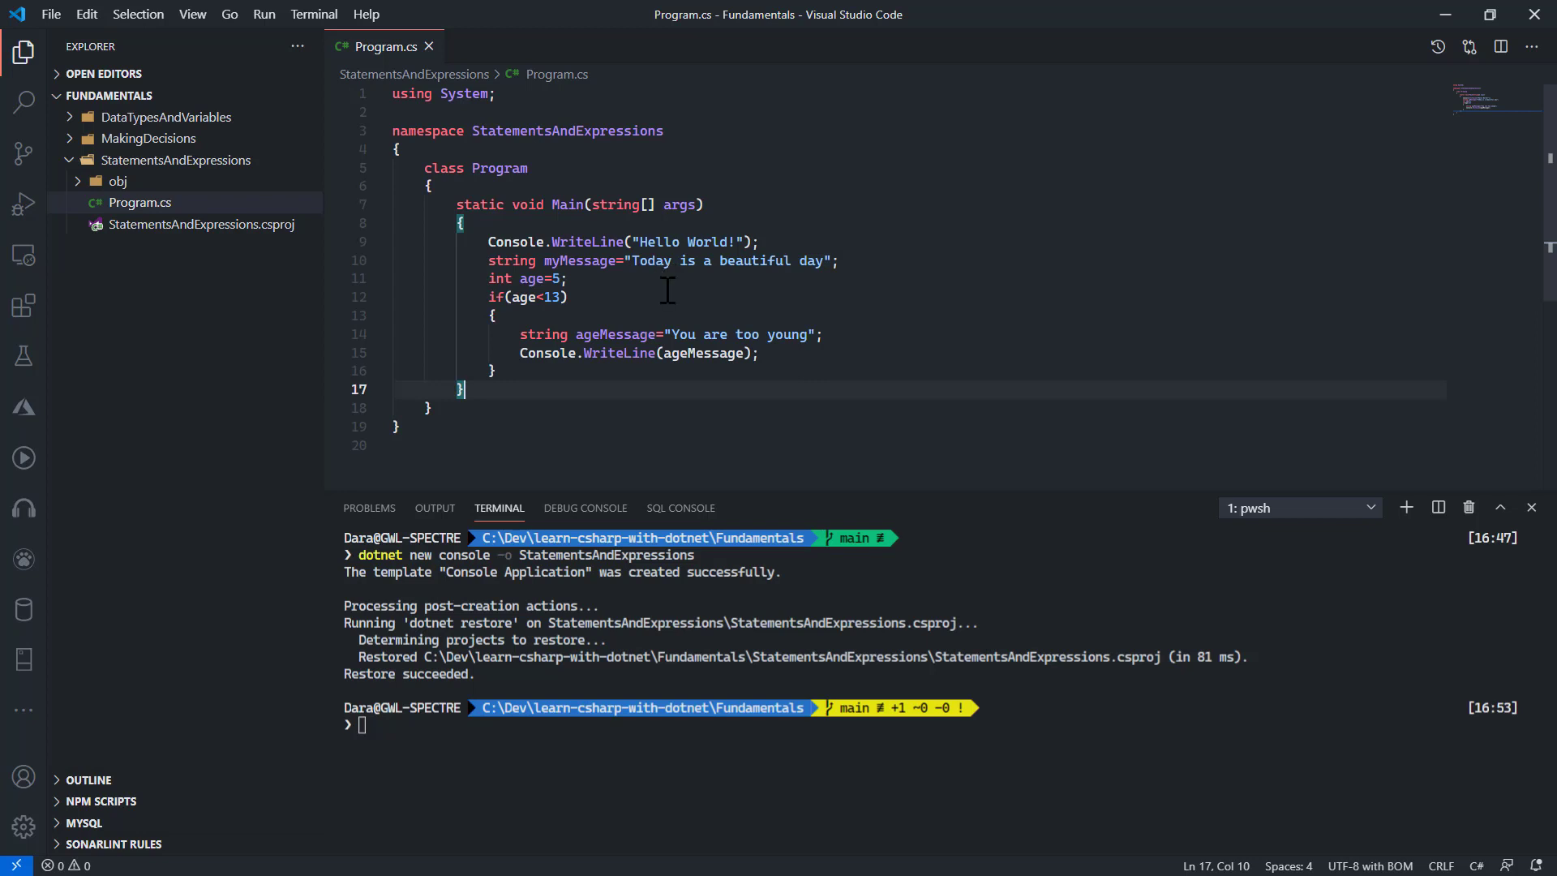